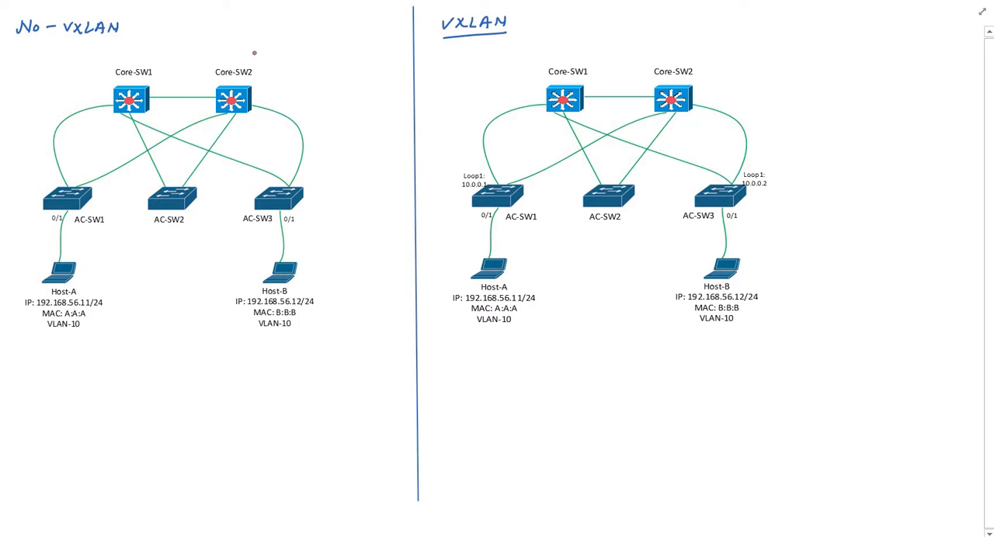
pyautogui.moveTo(215, 28)
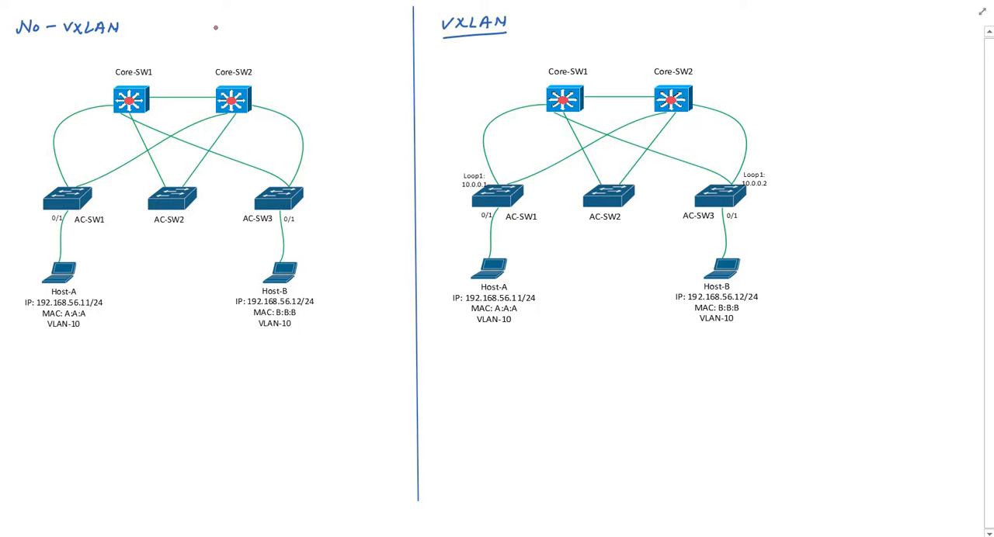
pyautogui.moveTo(220, 28)
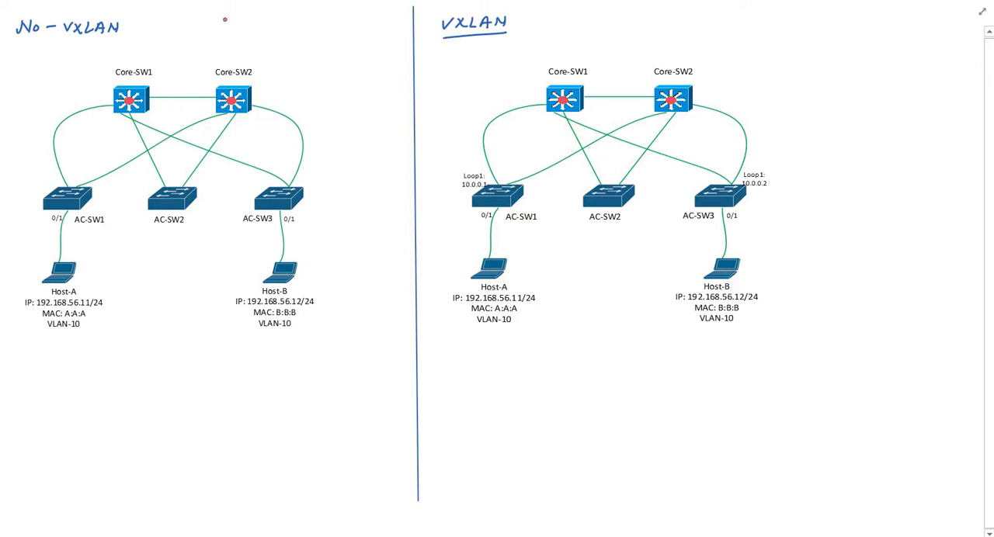
pyautogui.moveTo(227, 15)
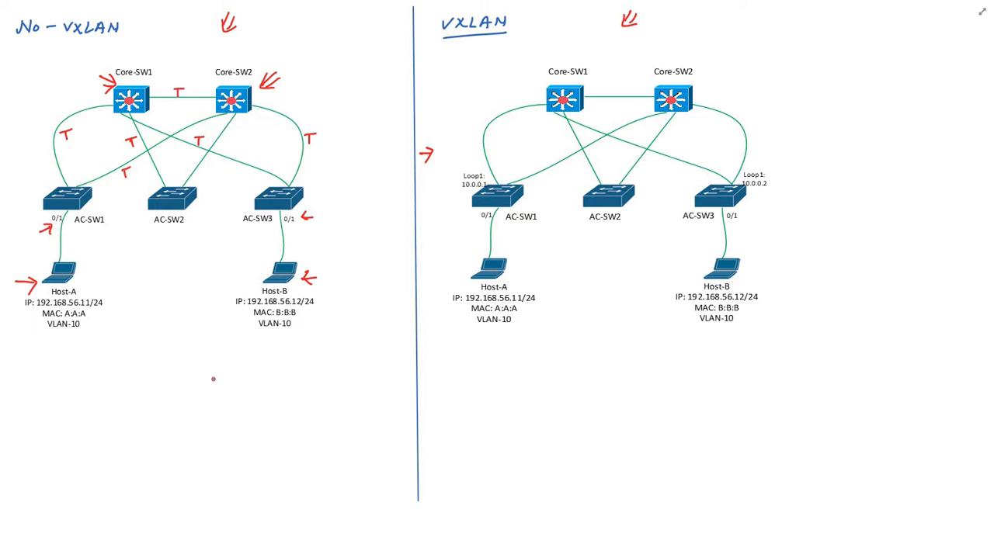
pyautogui.moveTo(246, 425)
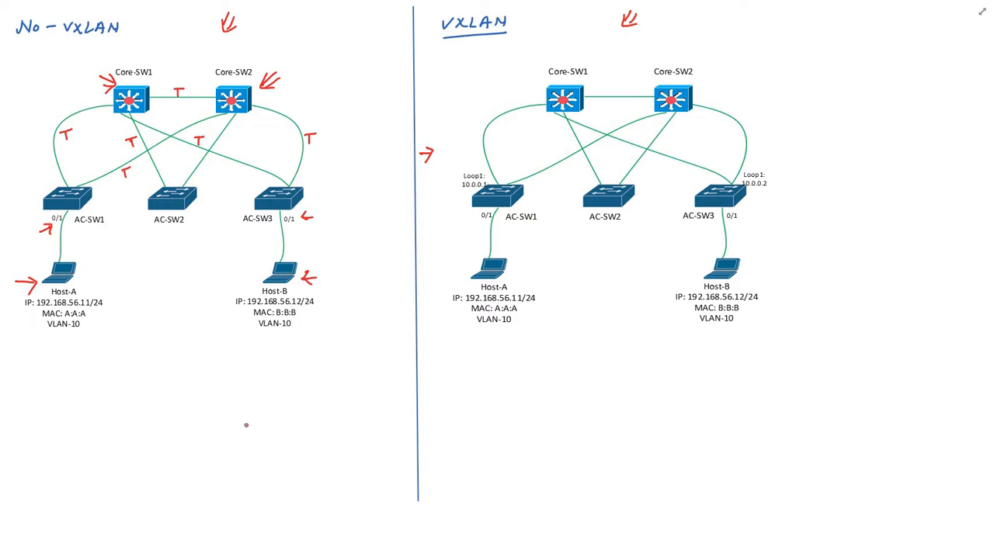
pyautogui.moveTo(242, 432)
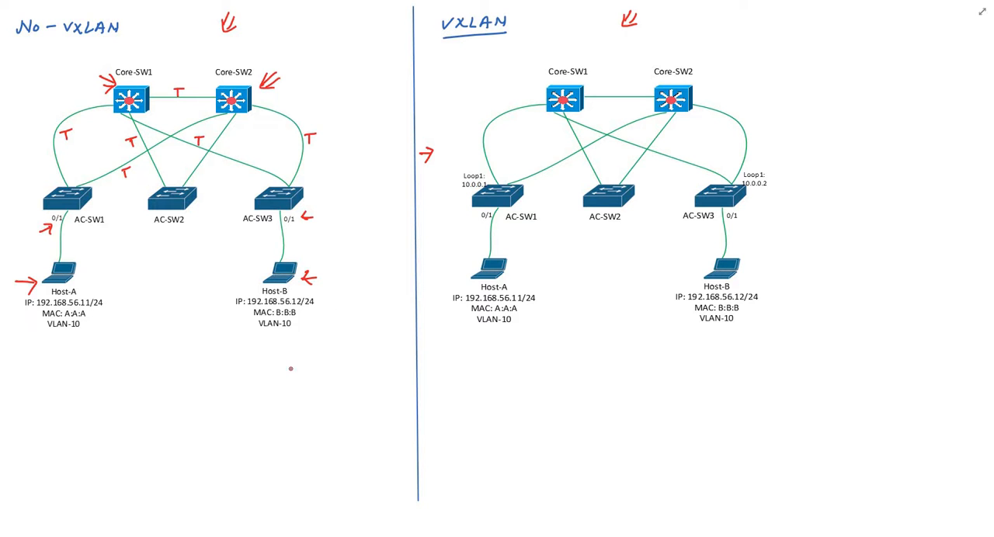
pyautogui.moveTo(233, 422)
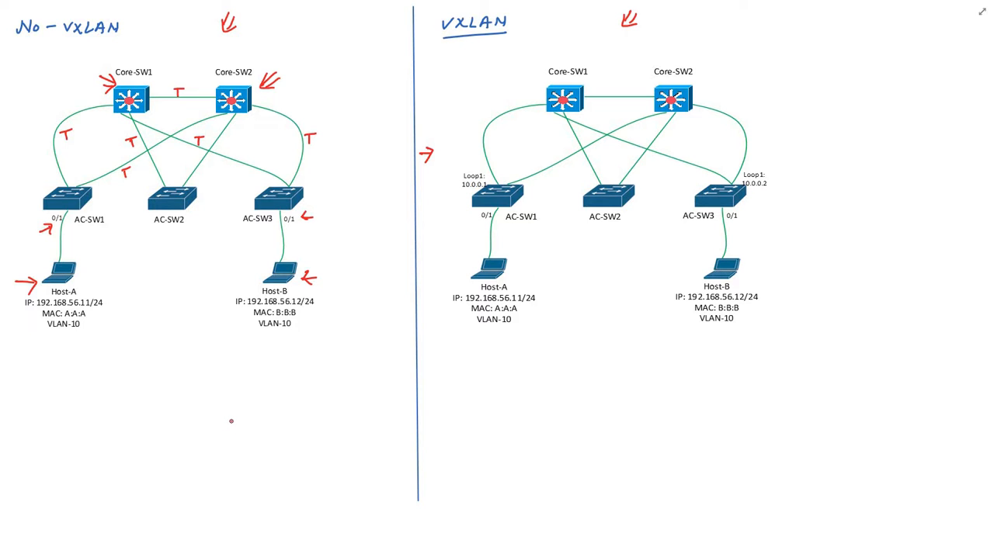
# Step: Sketch a packet box under the No-VXLAN diagram with an IP section holding 56.11 and 56.12
pyautogui.moveTo(229, 421); pyautogui.dragTo(227, 438)
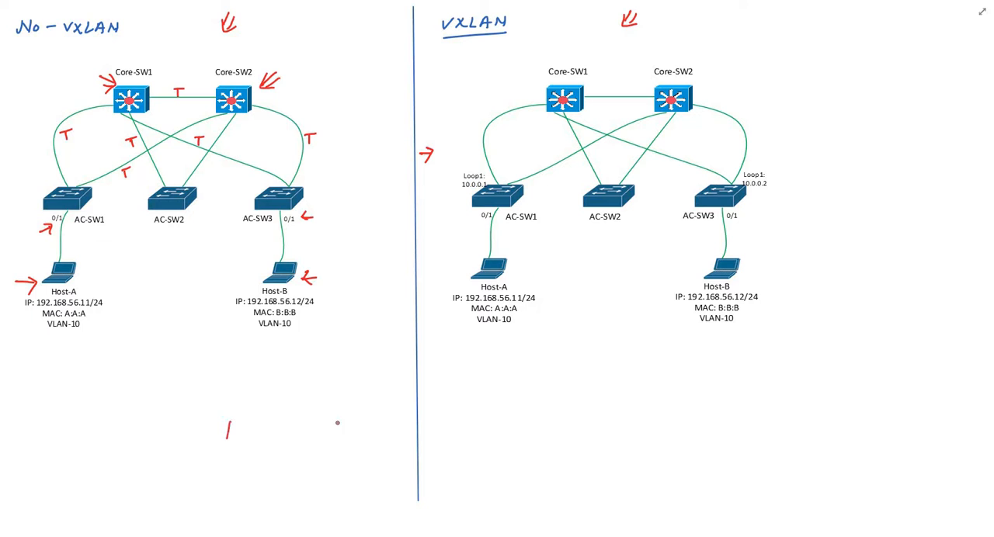
pyautogui.moveTo(225, 422); pyautogui.dragTo(349, 443)
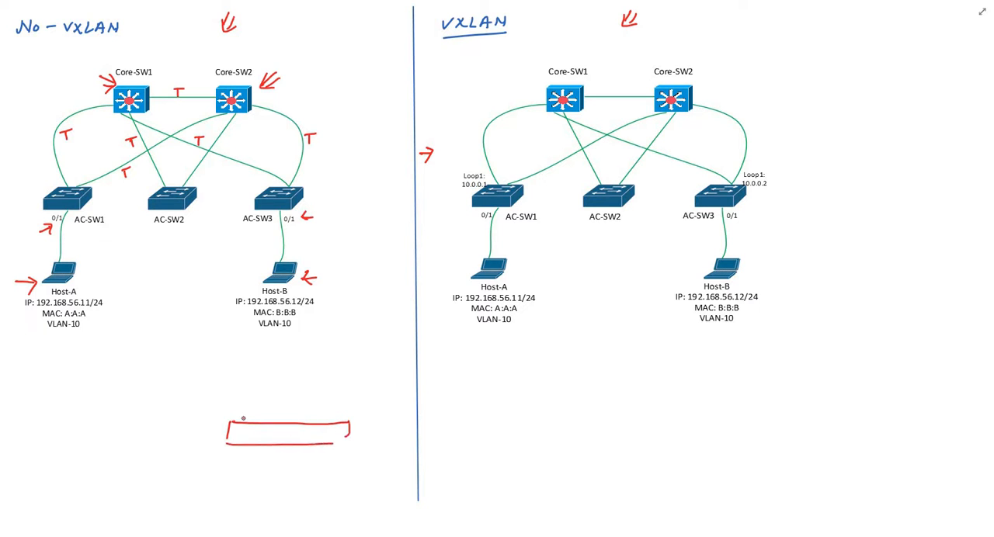
pyautogui.moveTo(248, 410); pyautogui.dragTo(338, 411)
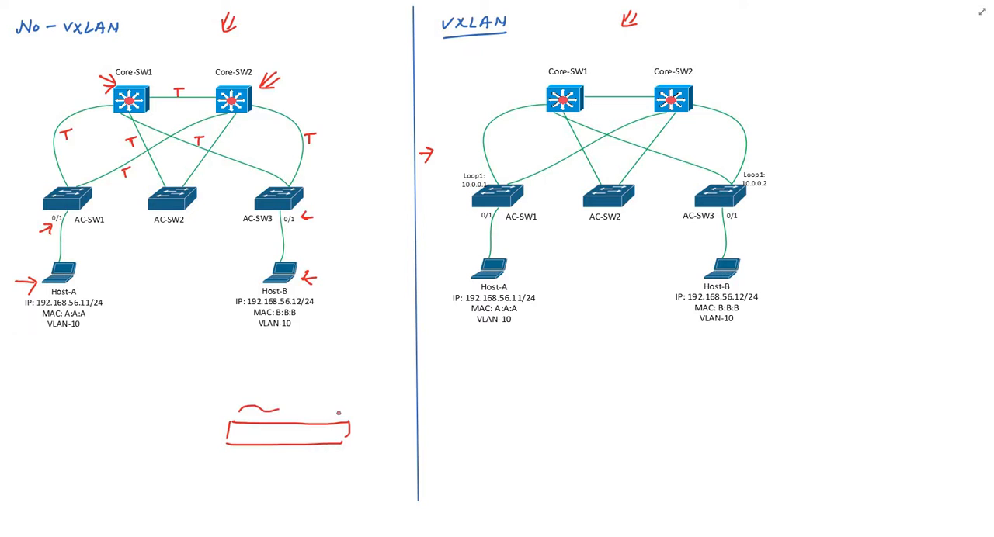
pyautogui.write('IP')
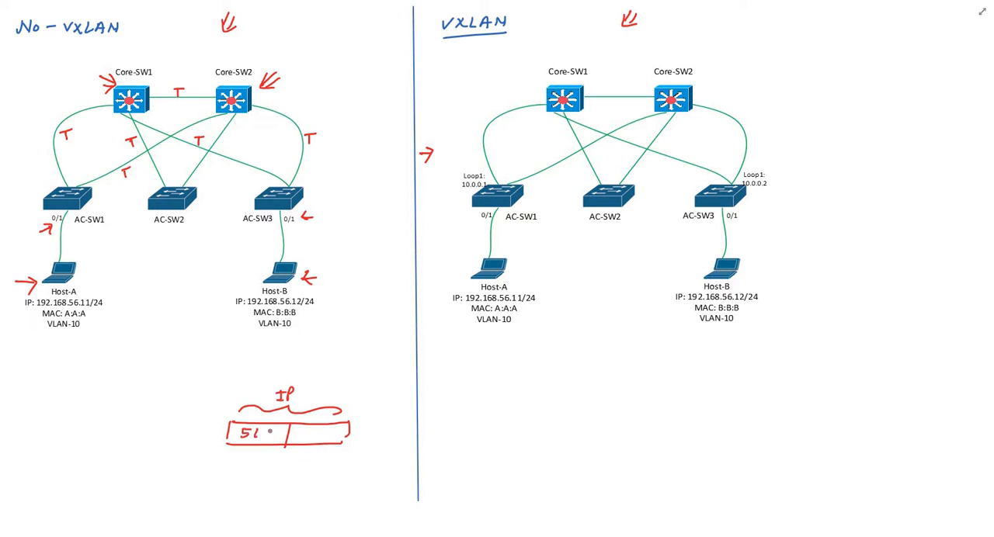
pyautogui.write('11')
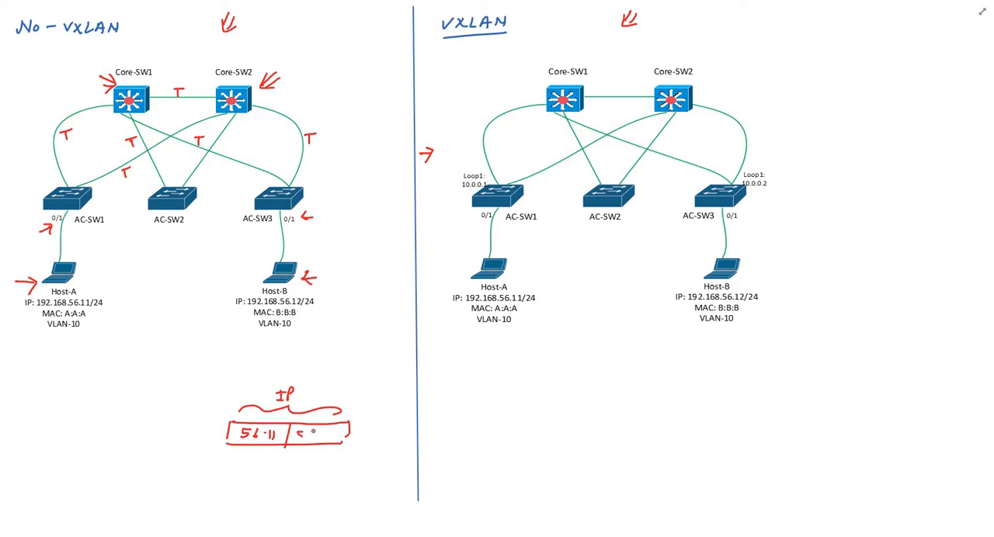
pyautogui.write('56.12')
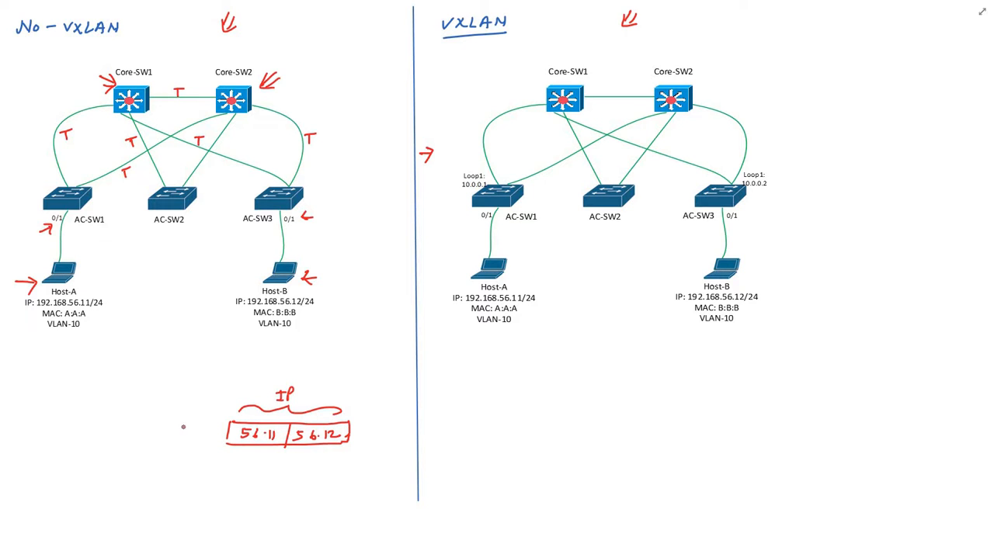
pyautogui.moveTo(131, 425)
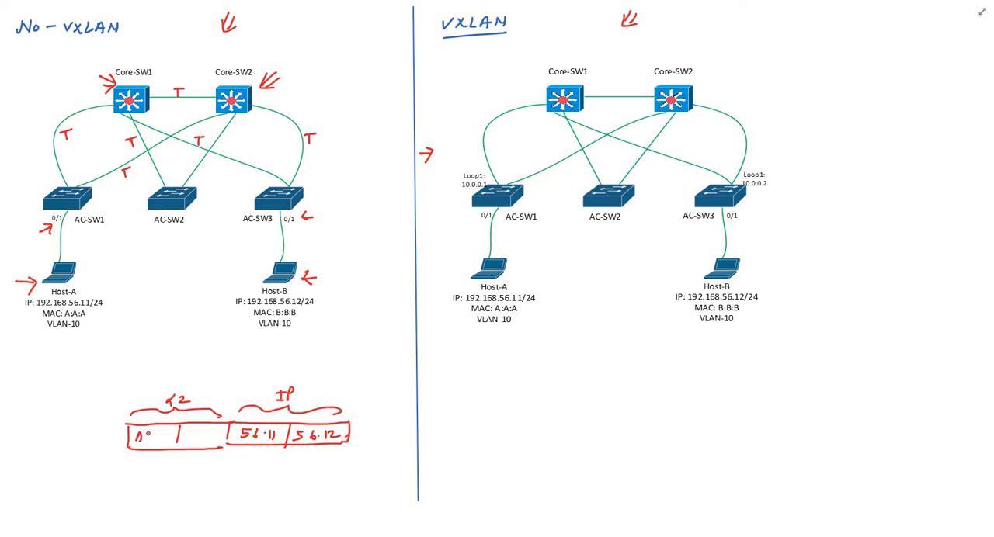
# Step: Fill the packet's L2 section with source A:A:A and an unknown ??? destination
pyautogui.write('A:A:A')
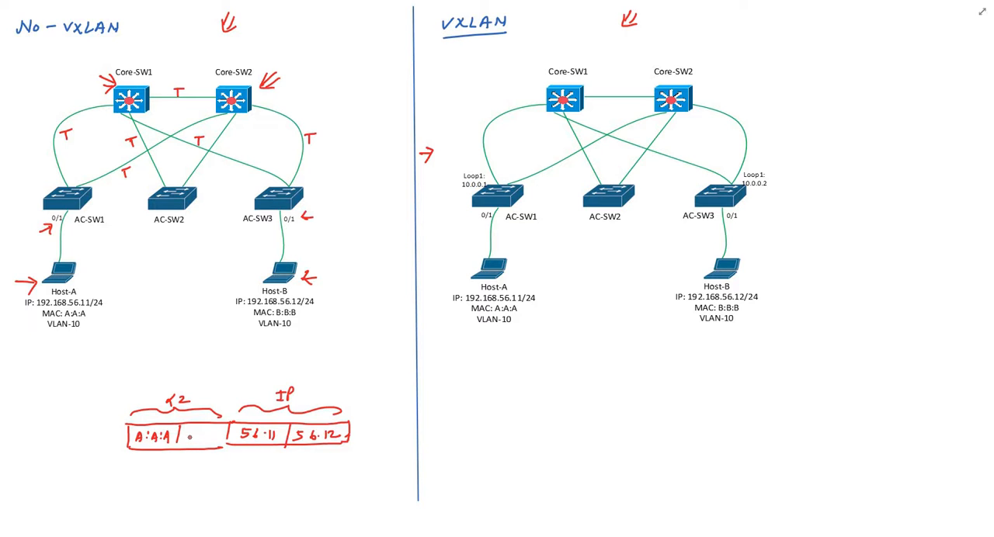
pyautogui.write('?:')
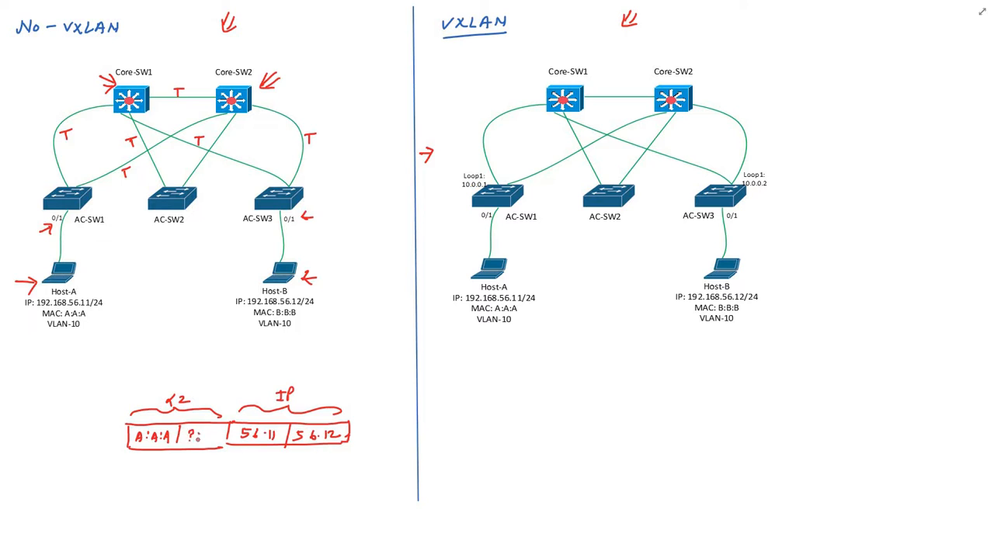
pyautogui.write('???')
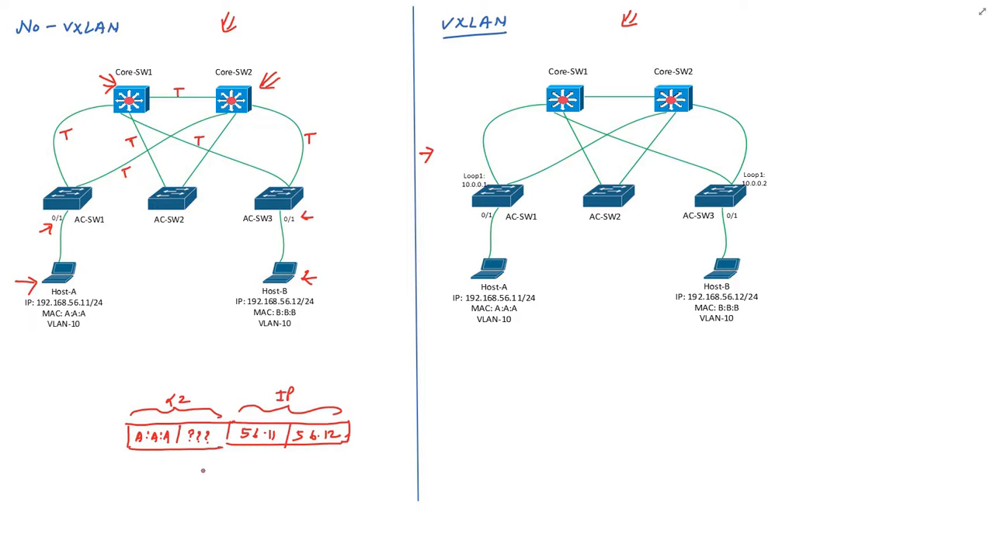
pyautogui.moveTo(204, 471)
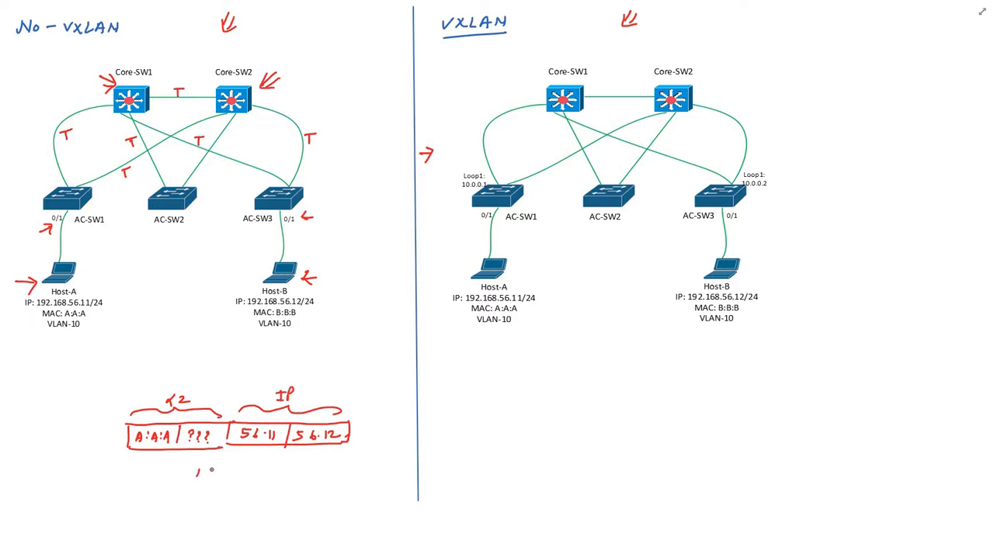
# Step: Label the packet ARP, add a Mem note beside it, and start a second box above
pyautogui.write('ARP')
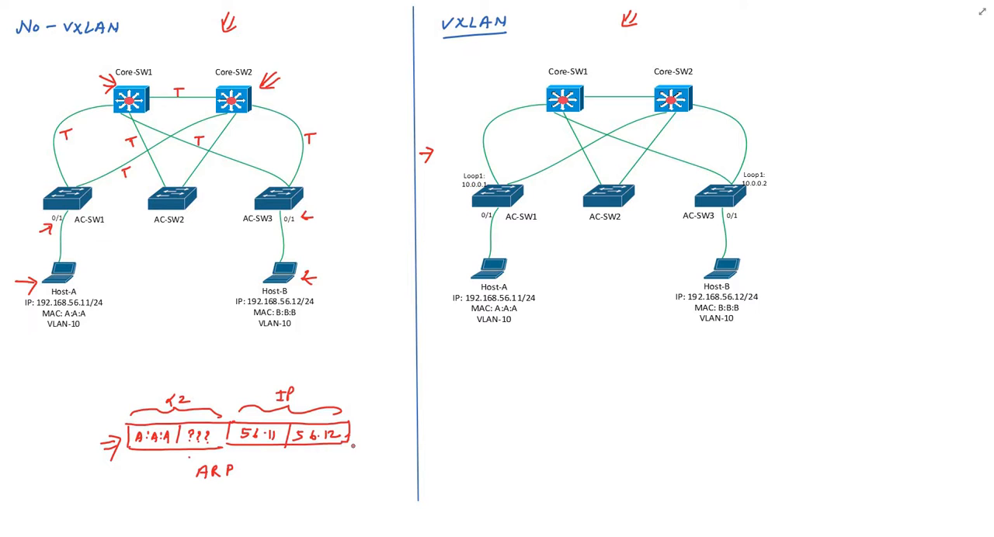
pyautogui.write('Me')
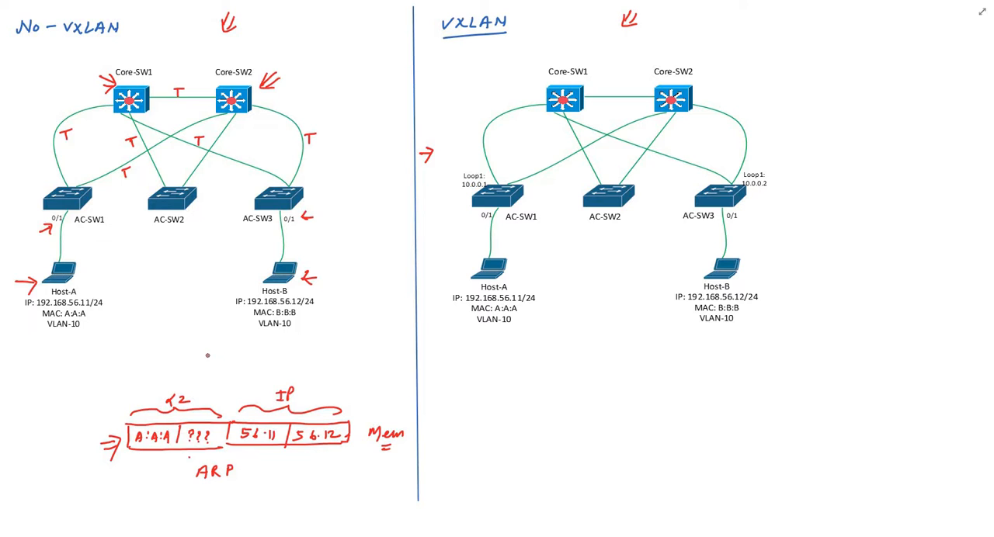
pyautogui.click(209, 360)
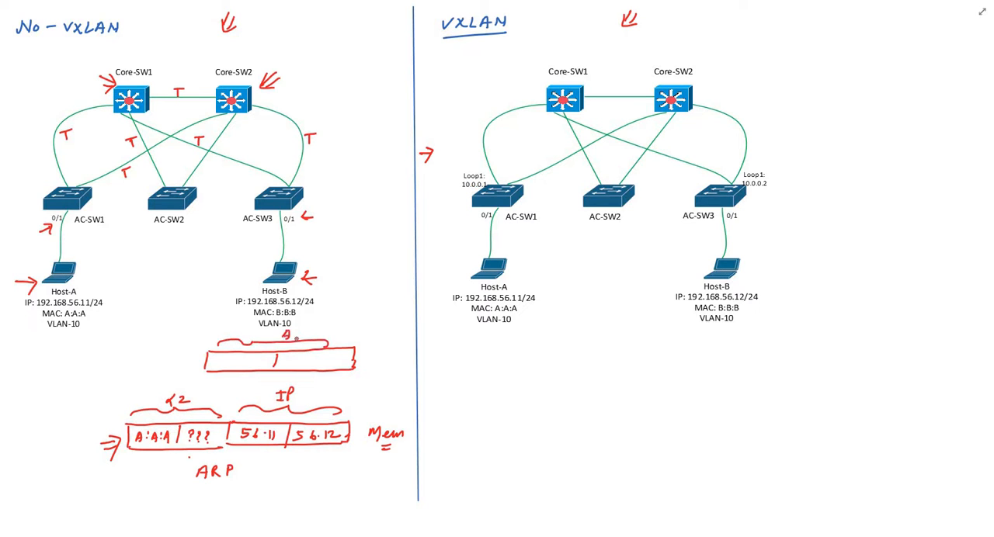
# Step: Write an ARP section in the upper frame with S.MAC and T.MAC fields
pyautogui.write('ARP')
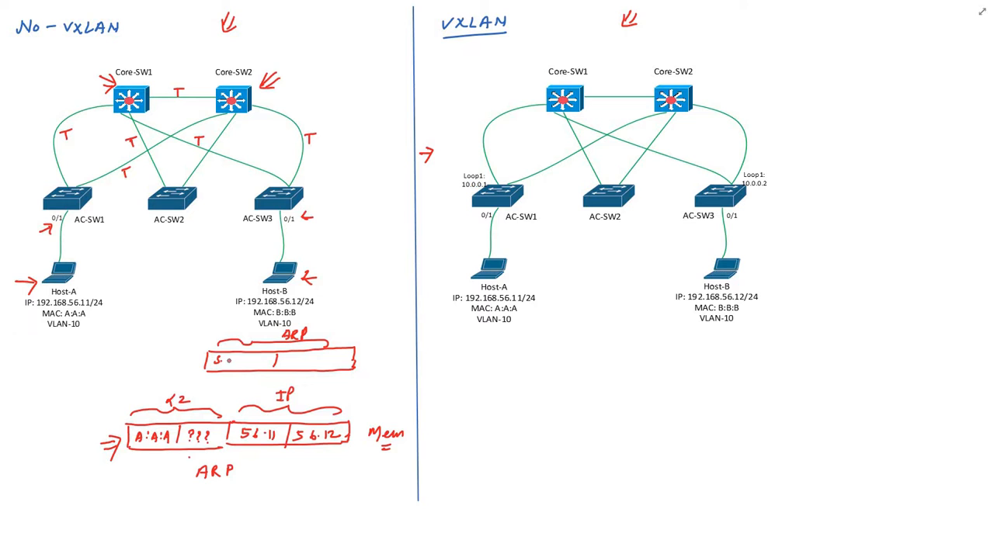
pyautogui.write('S.MAC')
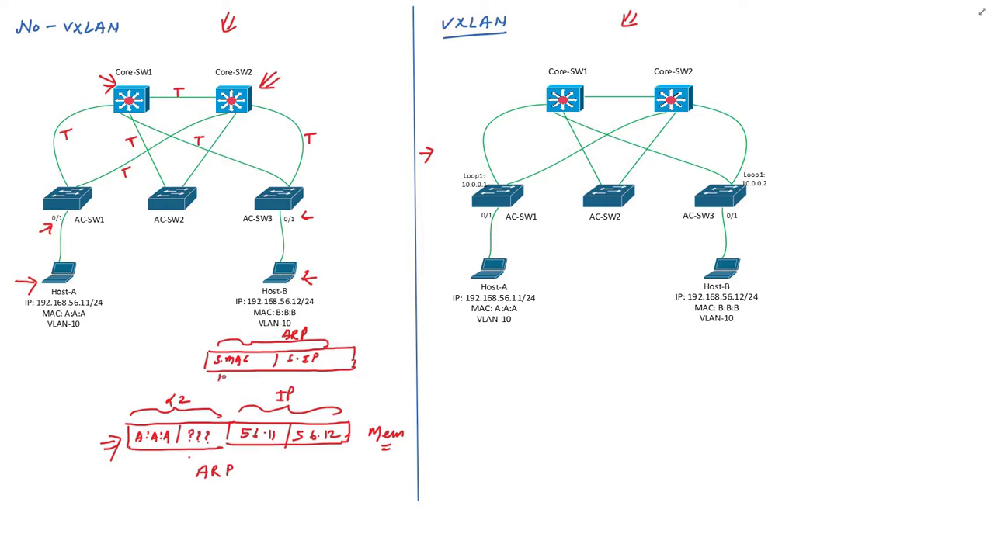
pyautogui.write('T.MAC T.IP')
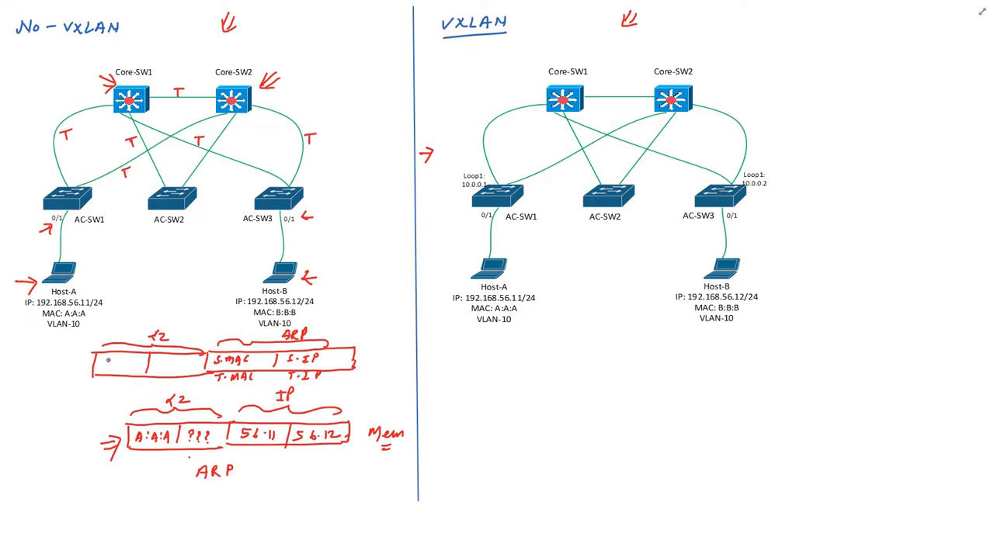
# Step: Fill the frame's L2 header with source A:A:A and broadcast destination FFF
pyautogui.write('A:A')
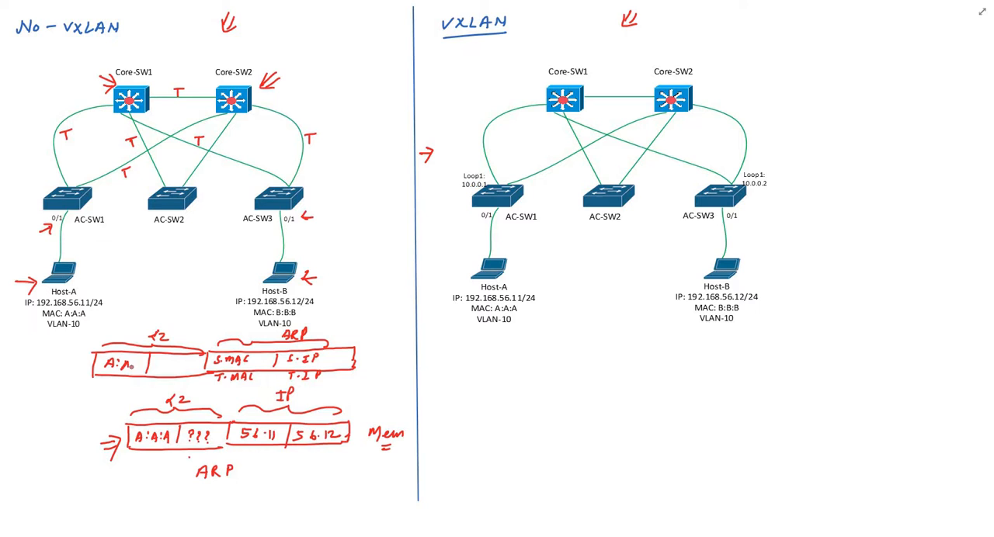
pyautogui.write('A:A:A |')
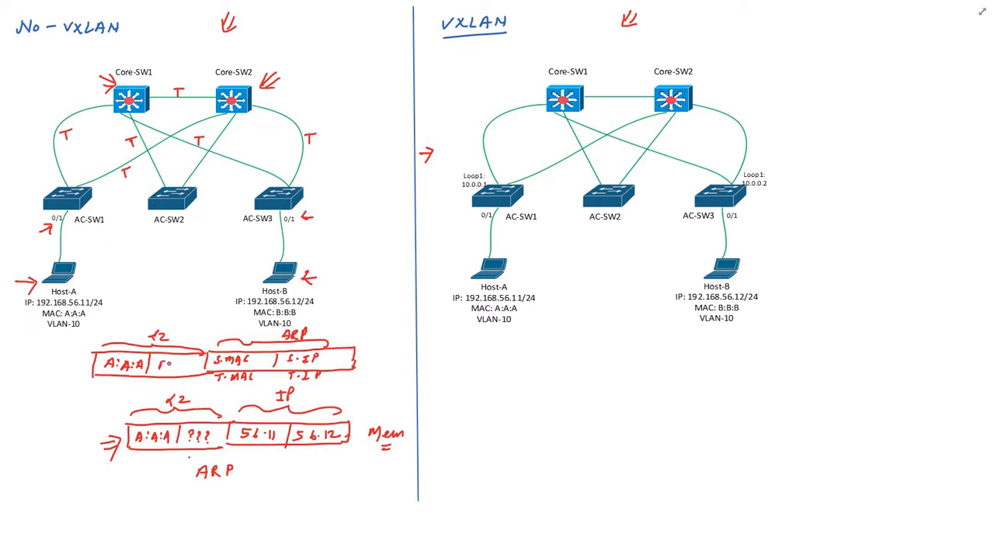
pyautogui.write('FFF')
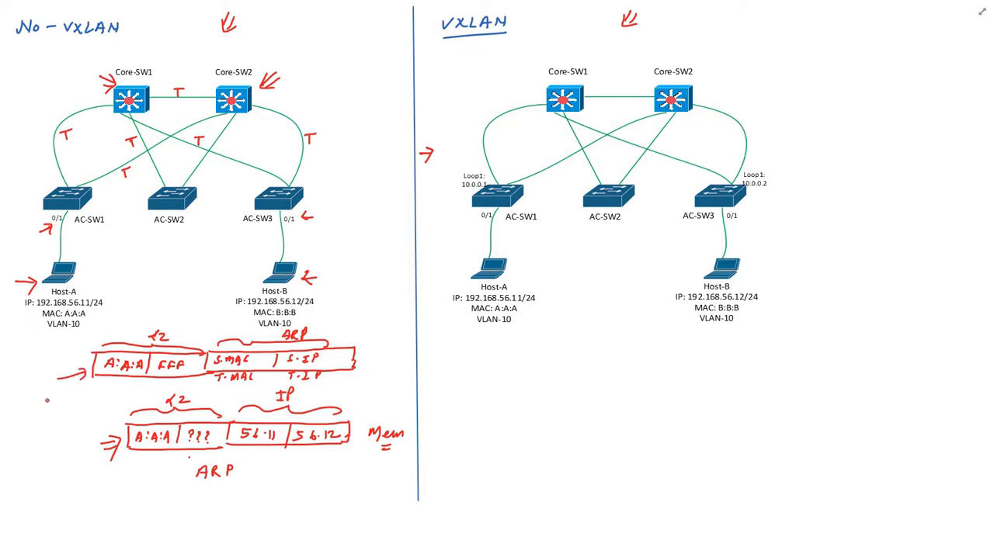
# Step: Label the frame ARP Request and record AC-SW1's CAM entry Vlan10 0/1 A:A:A
pyautogui.write('ARP 1')
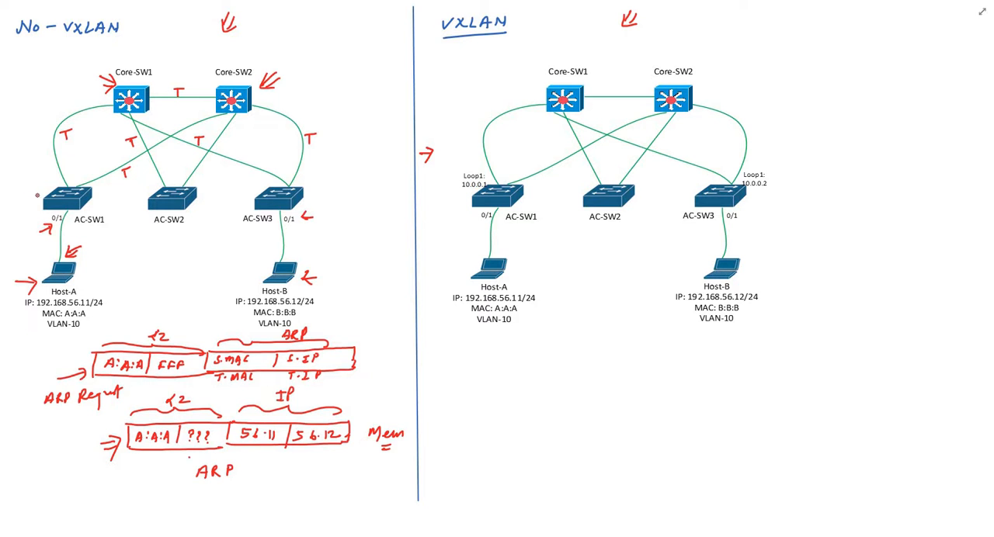
pyautogui.moveTo(116, 251)
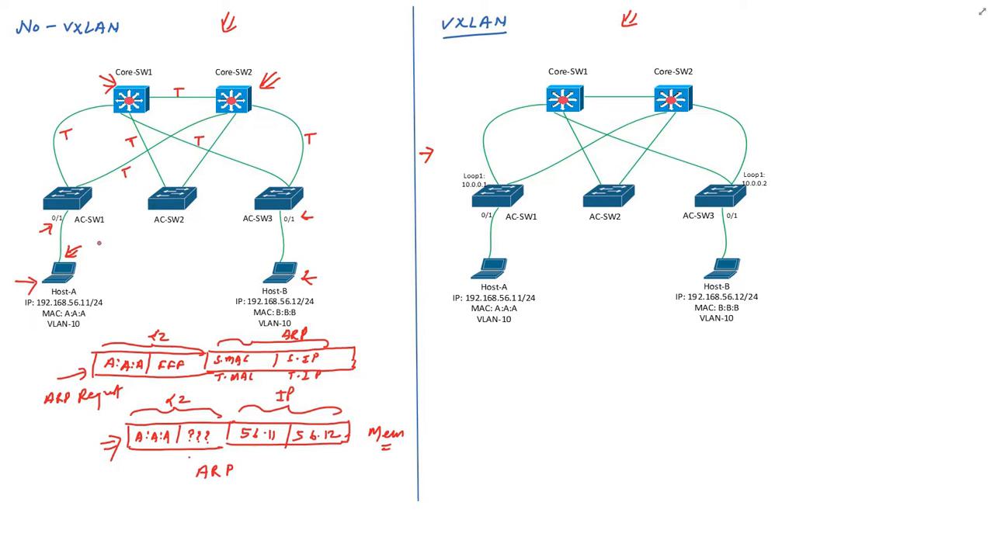
pyautogui.write('Vlan10 0/1')
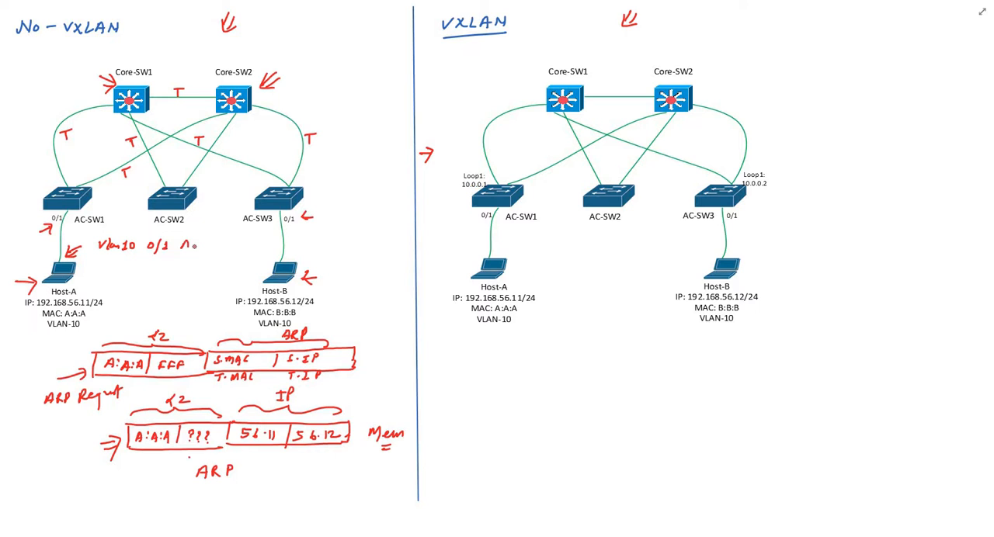
pyautogui.write('A:A:A')
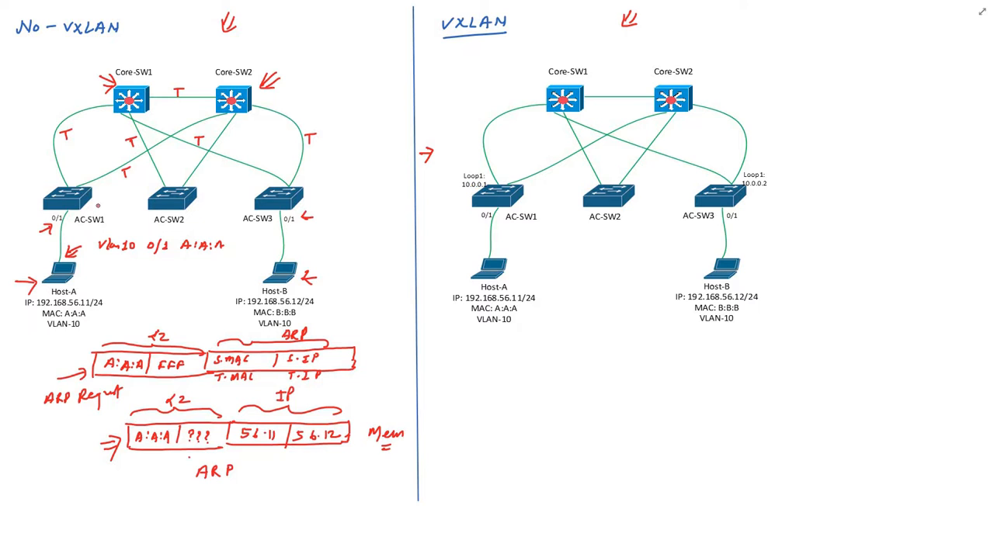
pyautogui.write('CAM')
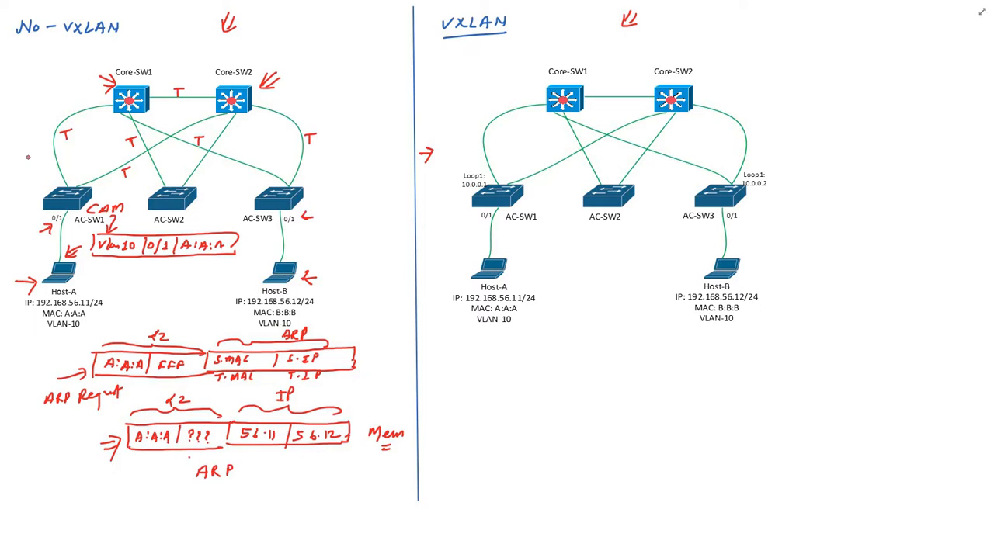
# Step: Mark the ARP flooding up AC-SW1's uplinks tagged dot1q 10
pyautogui.write('ARP')
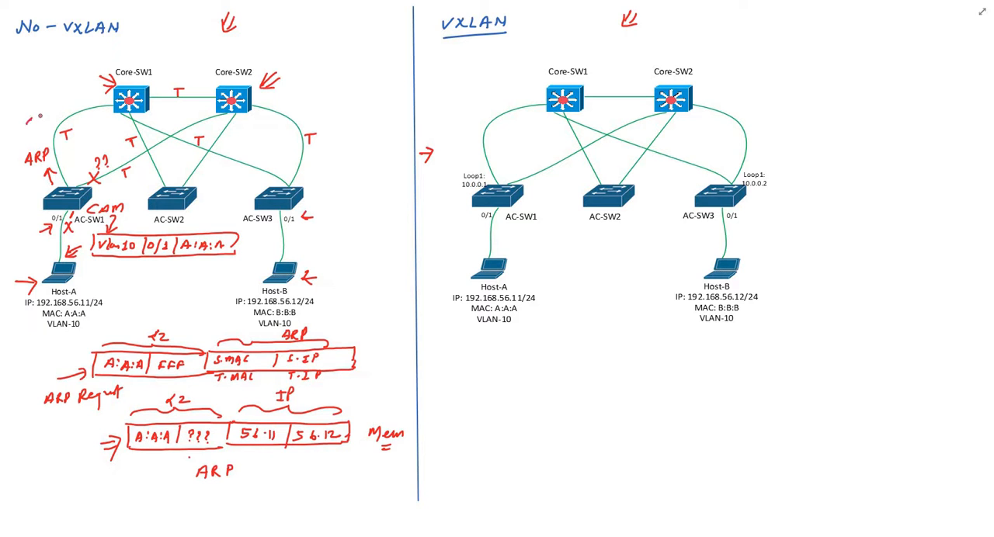
pyautogui.write('dot1Q => 10')
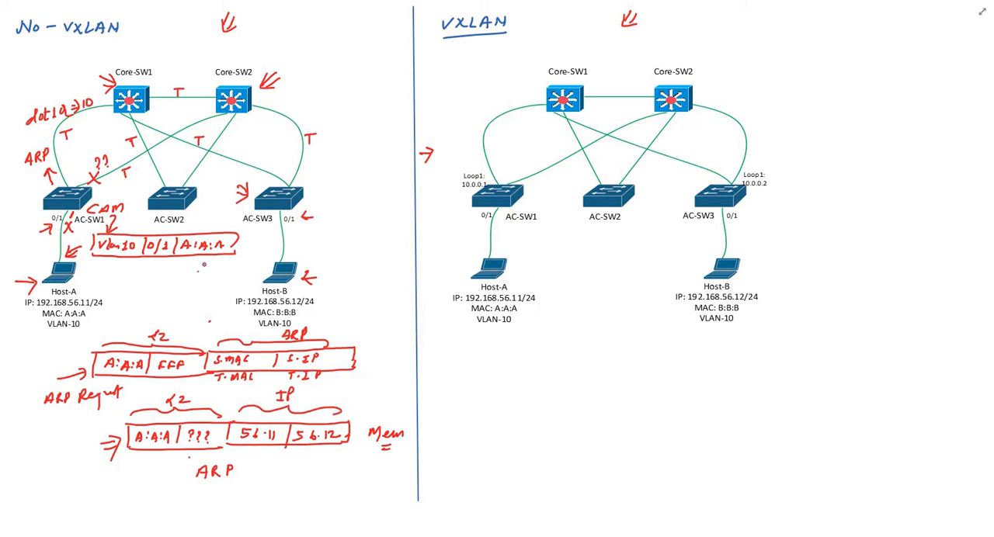
pyautogui.moveTo(199, 256); pyautogui.dragTo(210, 275)
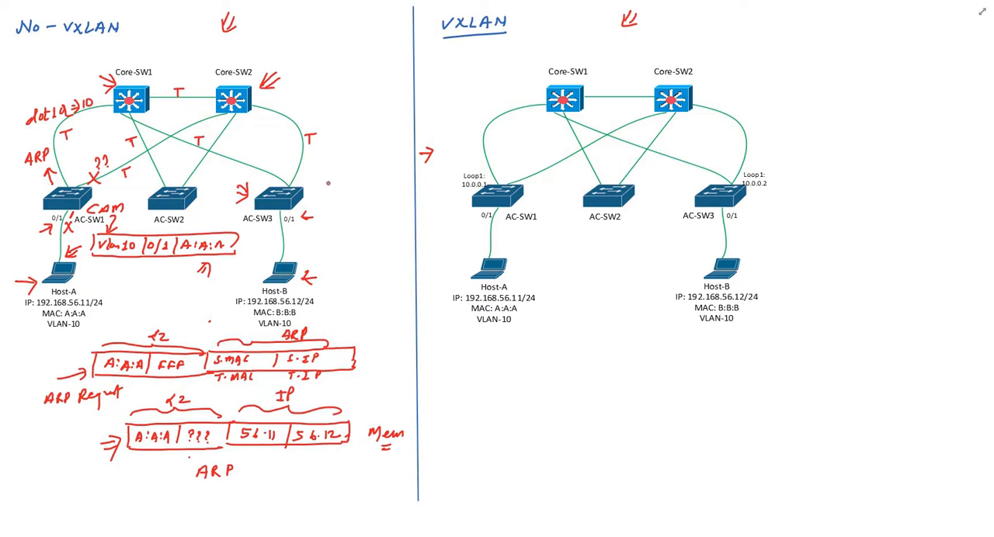
pyautogui.moveTo(326, 185)
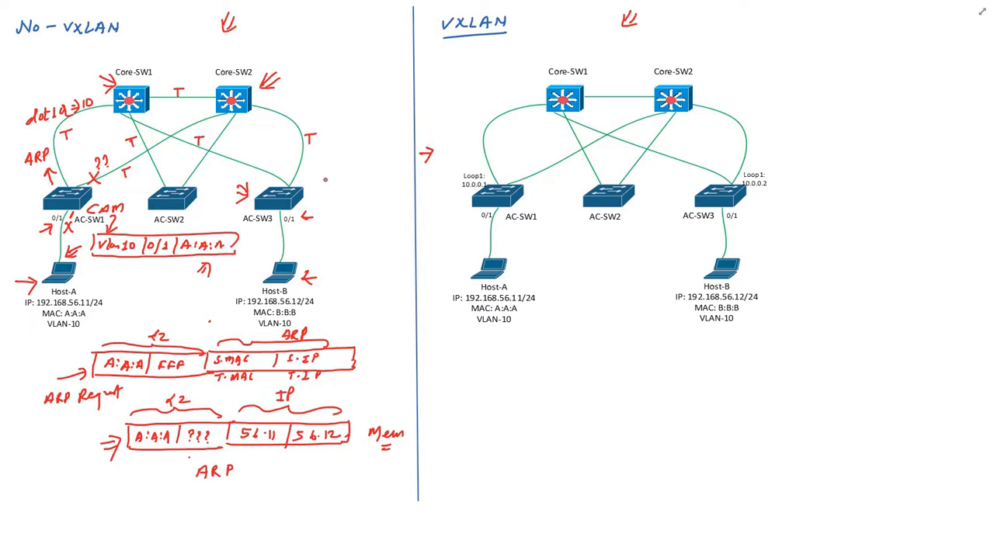
pyautogui.moveTo(318, 219)
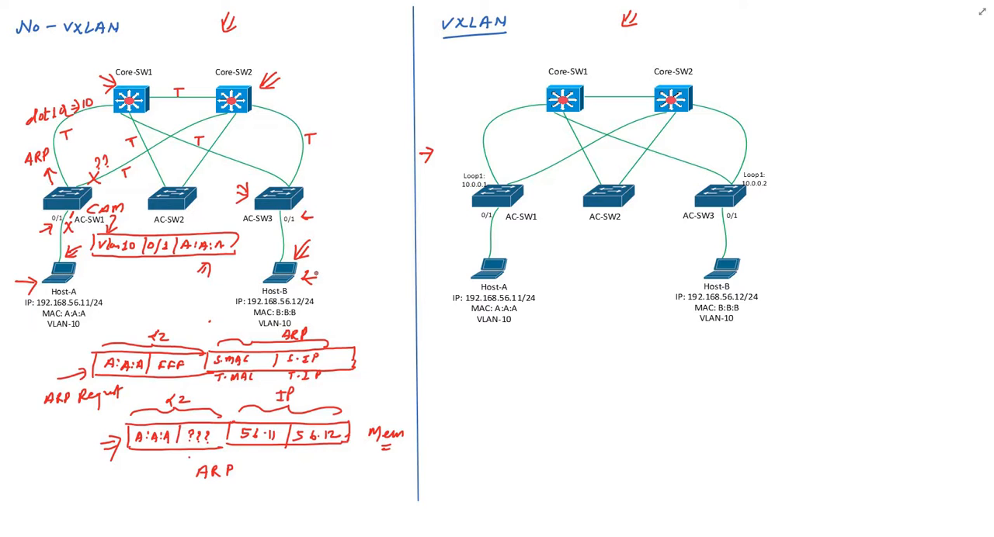
# Step: Draw Host-B's ARP Reply arrow returning to Host-A
pyautogui.moveTo(311, 241); pyautogui.dragTo(310, 264)
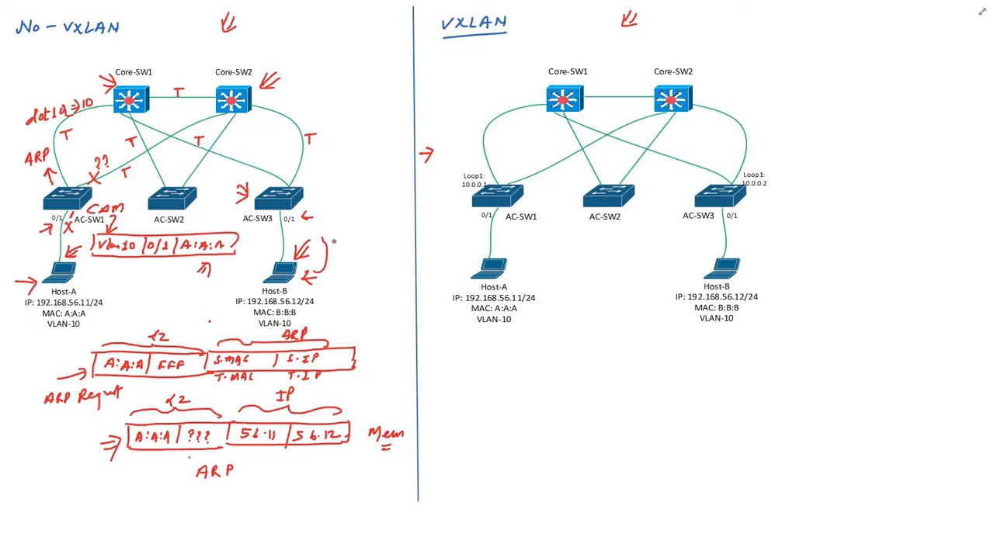
pyautogui.write('ARP')
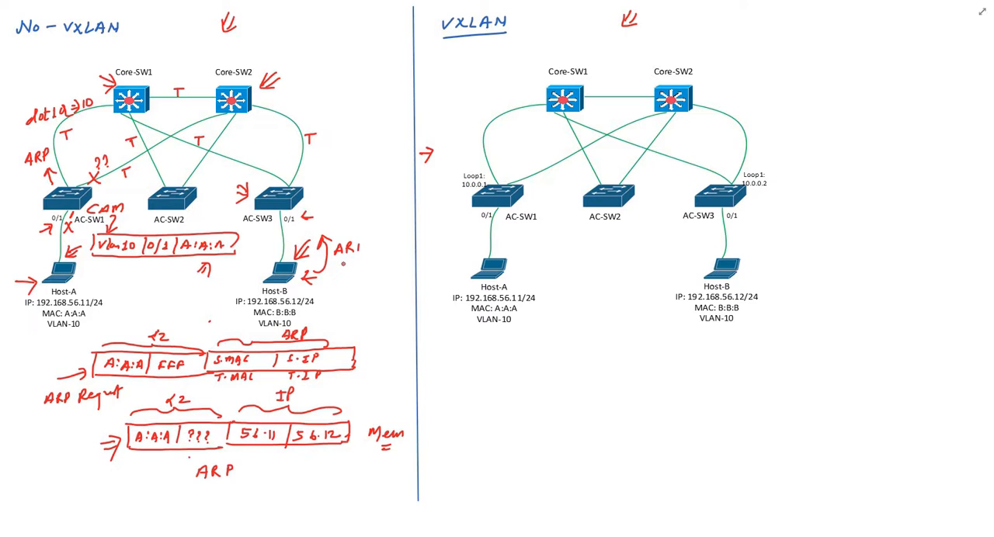
pyautogui.write('Rep.')
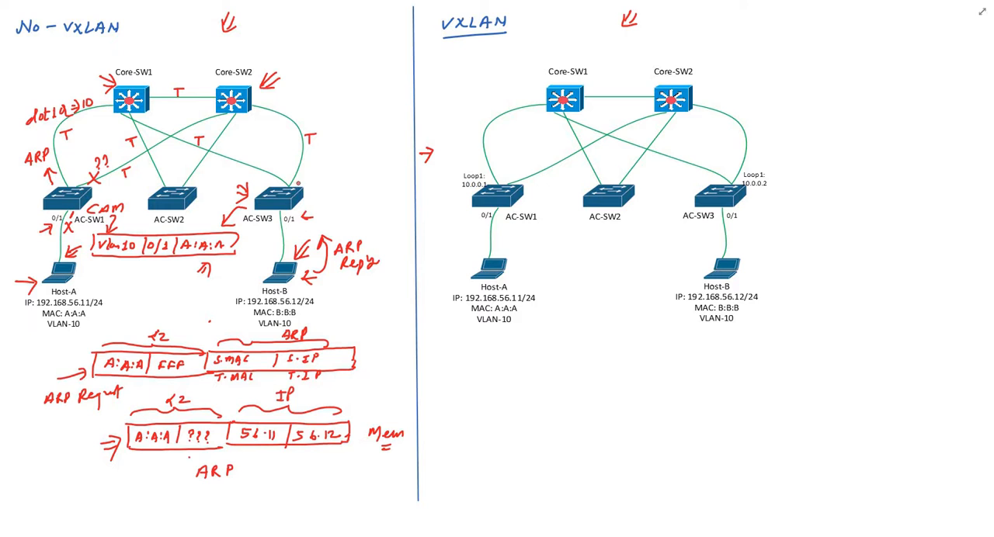
pyautogui.moveTo(303, 190); pyautogui.dragTo(311, 167)
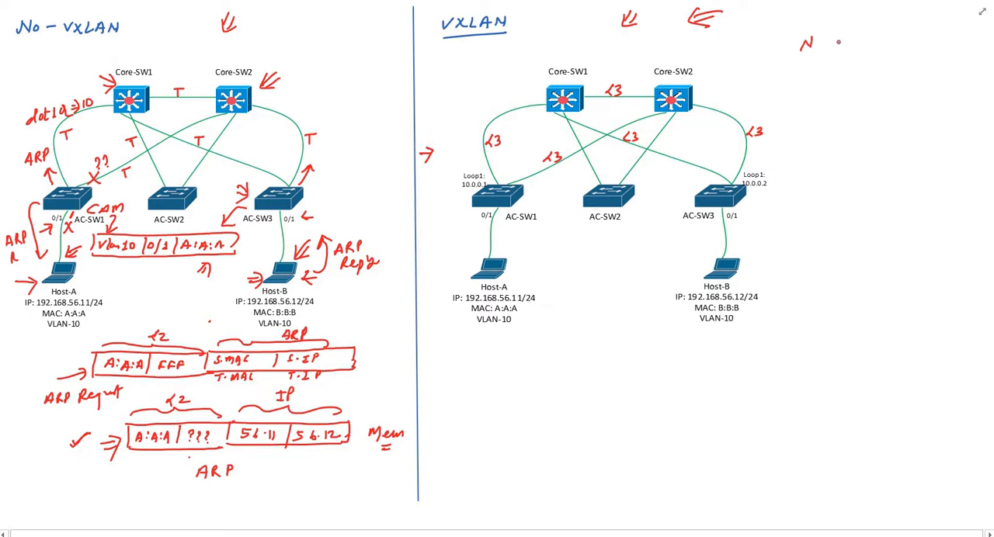
# Step: Note No dot1q and No ARP on the VXLAN side, circle Loop1 as /32, and mark links L3 (OSPF)
pyautogui.write('No dot1.')
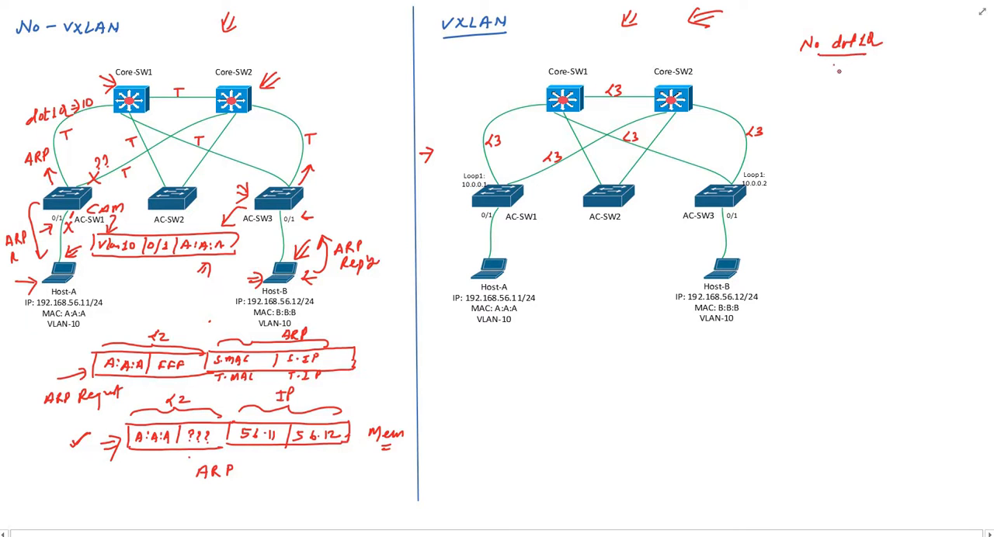
pyautogui.write('No ARP')
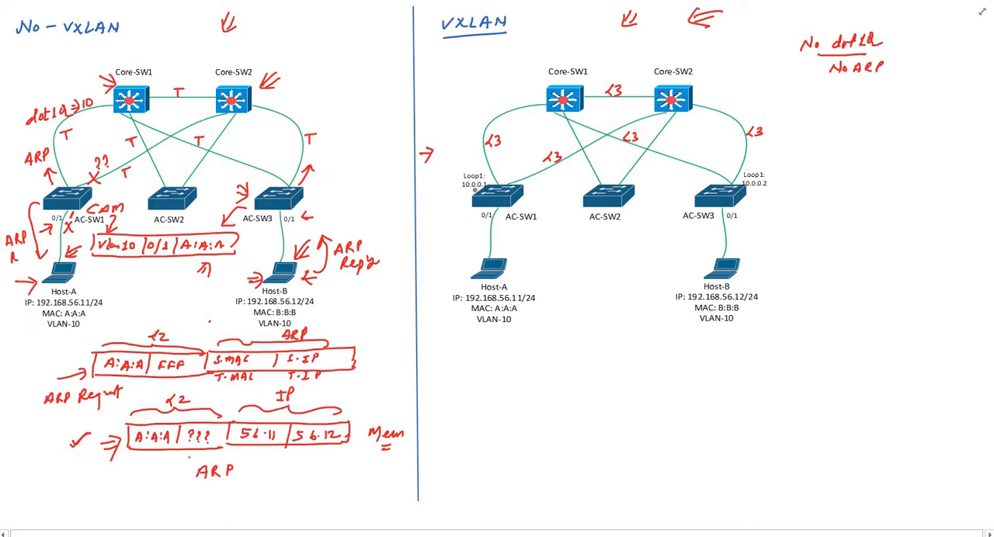
pyautogui.moveTo(450, 168); pyautogui.dragTo(497, 194)
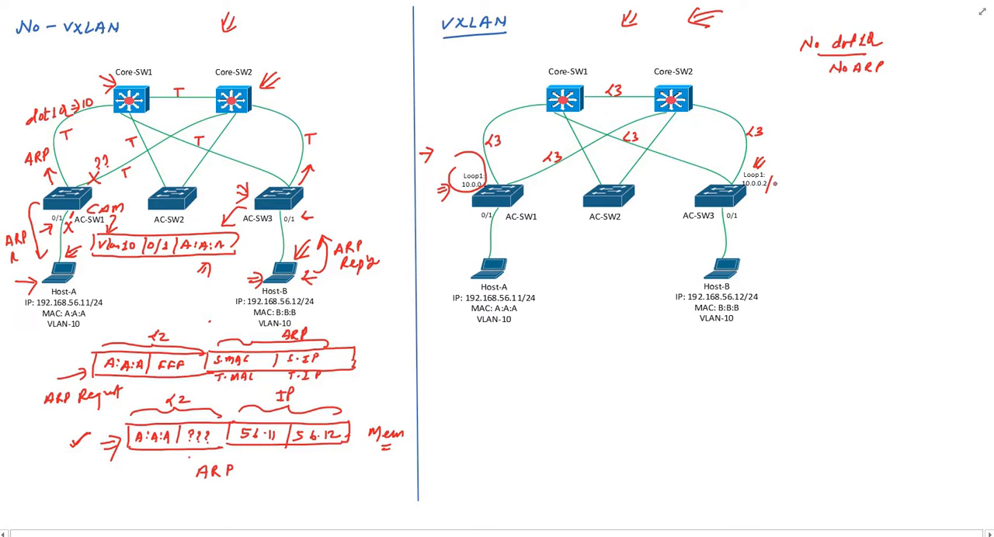
pyautogui.write('/32')
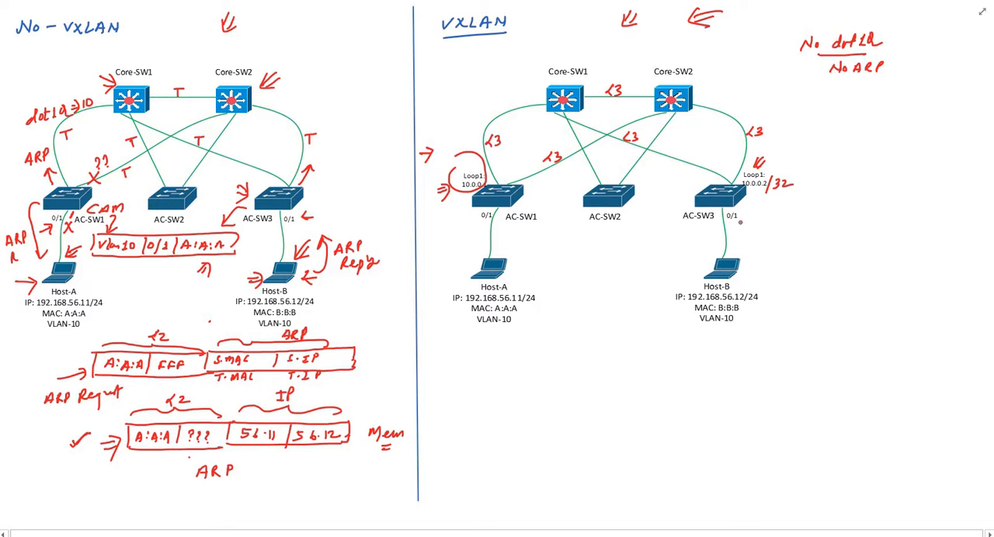
pyautogui.moveTo(744, 215)
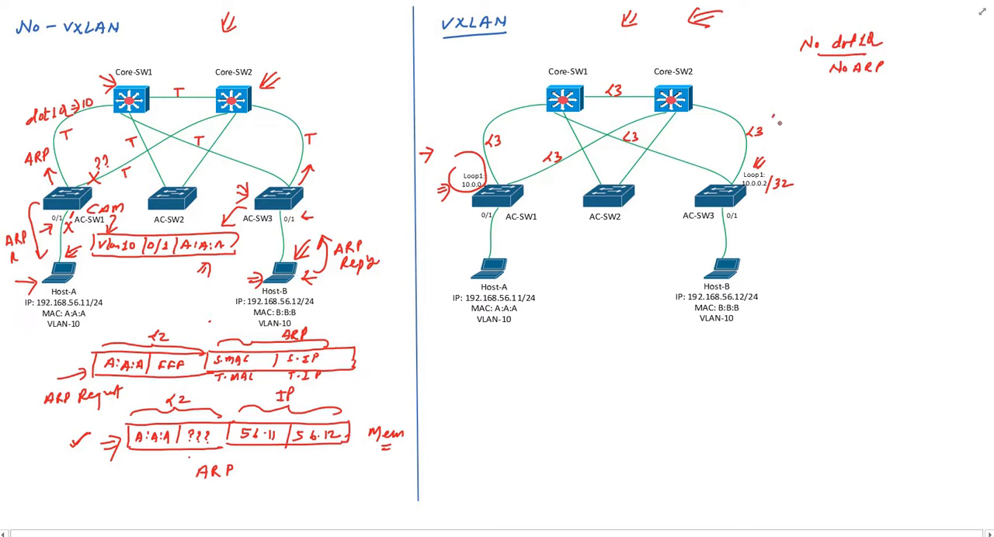
pyautogui.write('(OSPF')
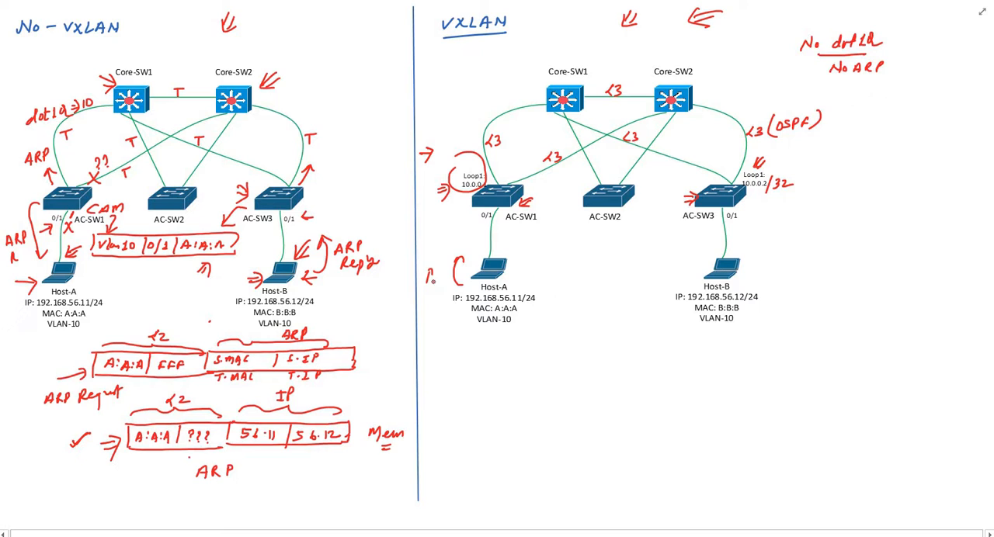
# Step: Note Host-A pings with no MAC of B, so an ARP leaves toward the switch CAM
pyautogui.write('Ping')
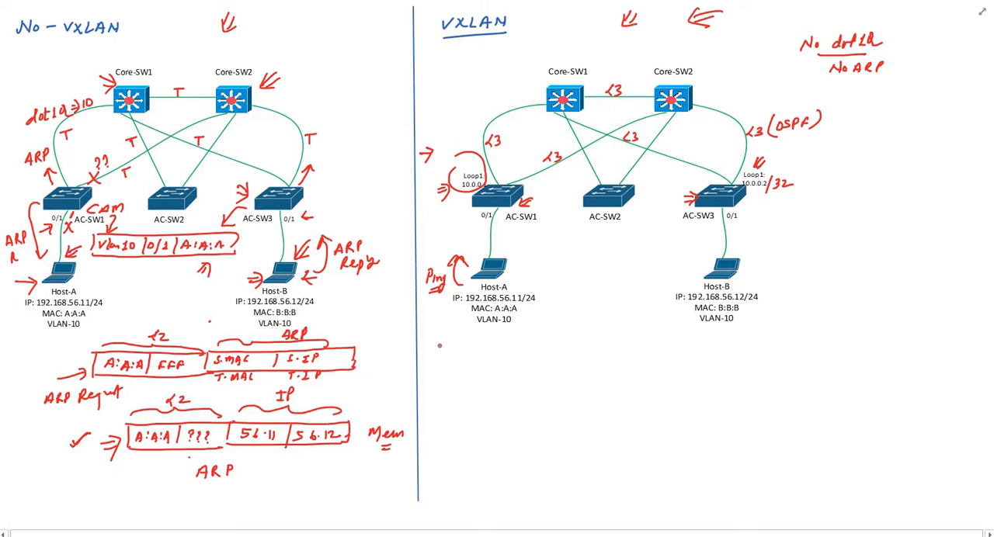
pyautogui.write('No mac of B')
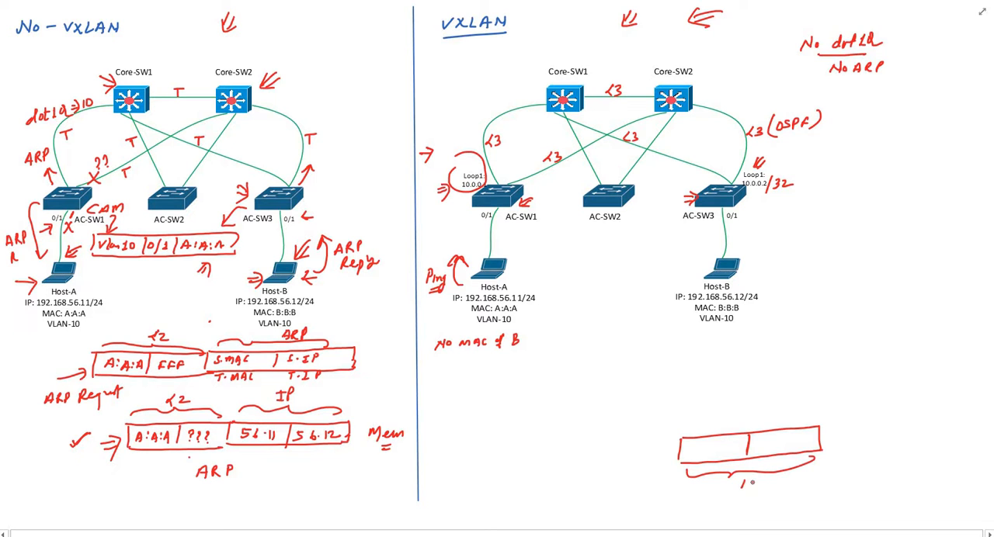
pyautogui.write('ARP')
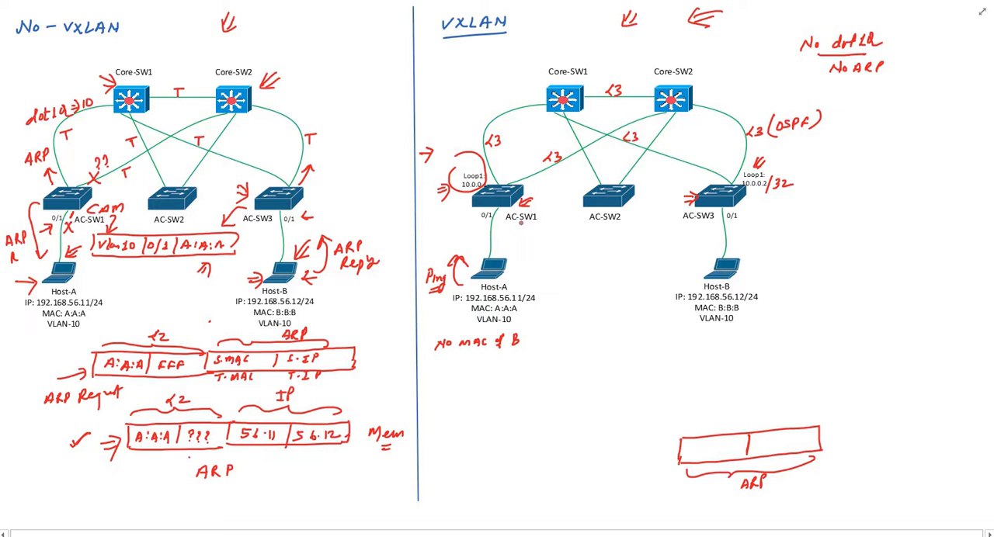
pyautogui.write('CAM')
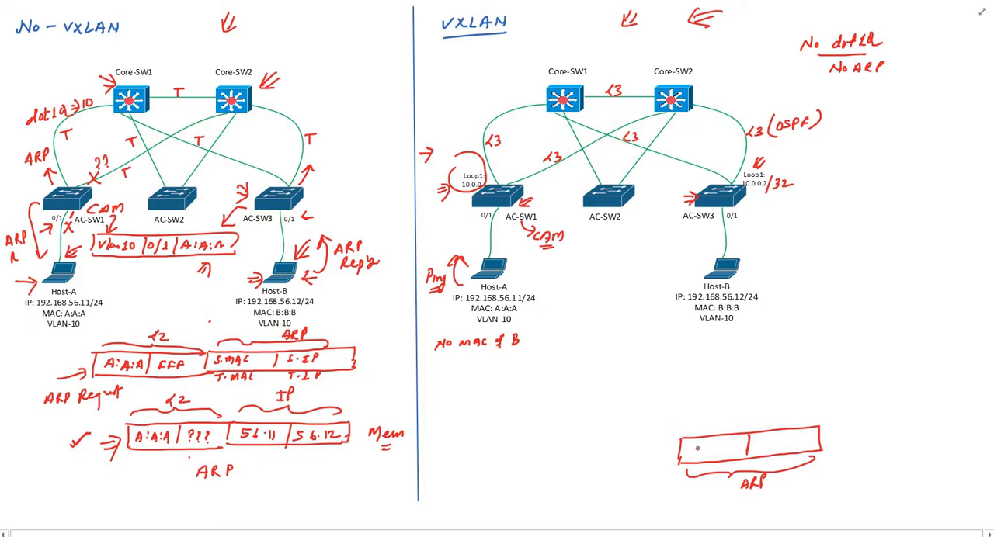
pyautogui.moveTo(705, 446)
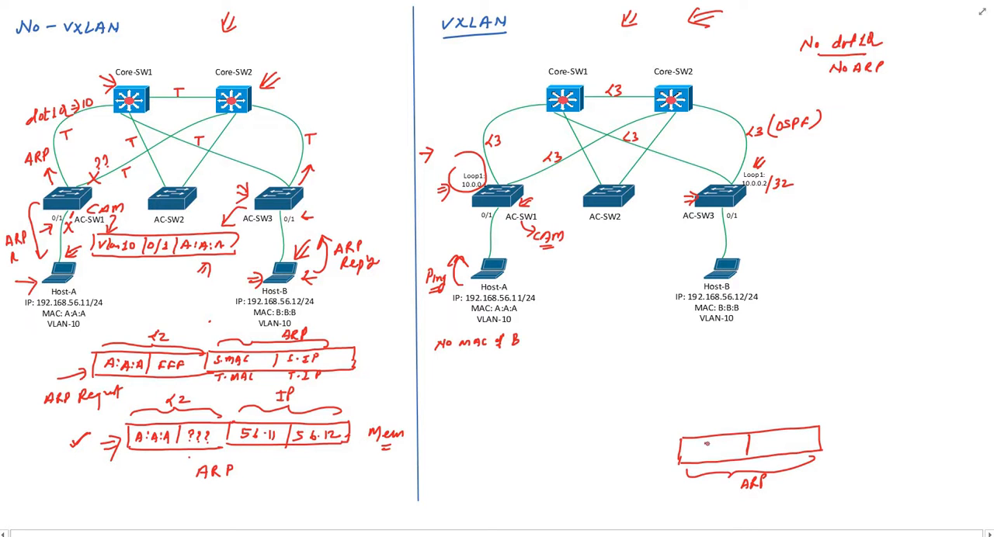
# Step: Sketch the VXLAN-side ARP frame with source A:A:A and destination FFF
pyautogui.write('A:')
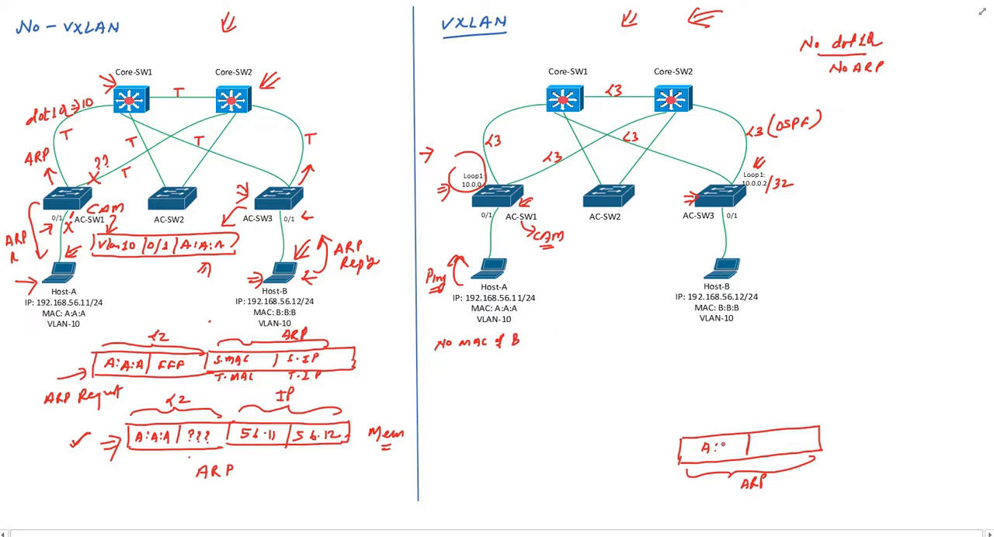
pyautogui.write('A:A:A')
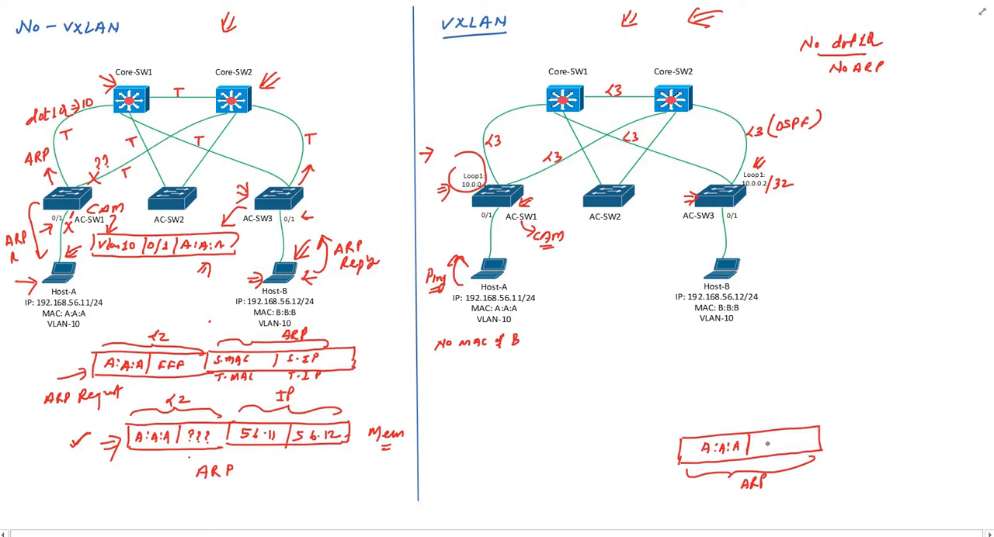
pyautogui.write('FFF')
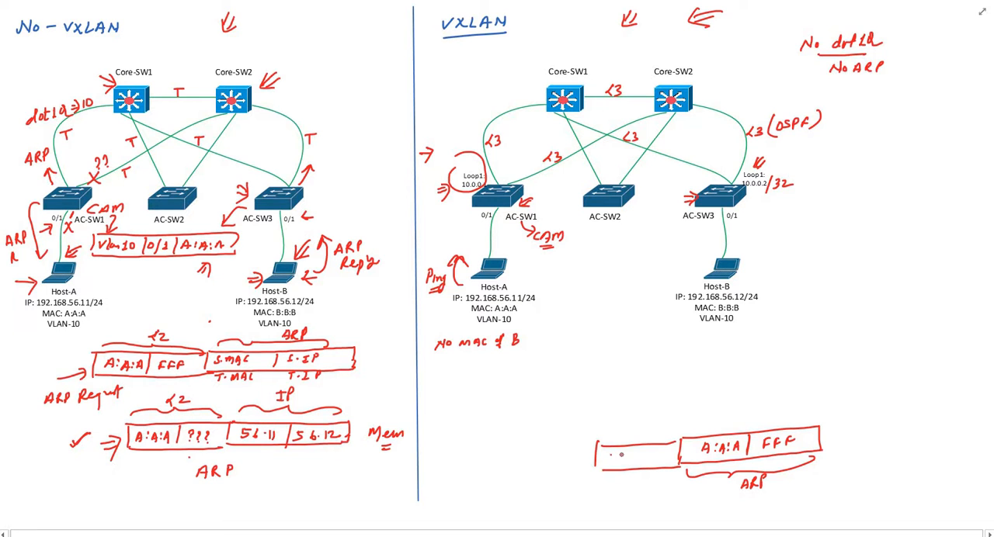
# Step: Add a VXLAN header ahead of the frame, noting Vlan 10 maps to a VNI, and extend for another field
pyautogui.write('VXLAN |')
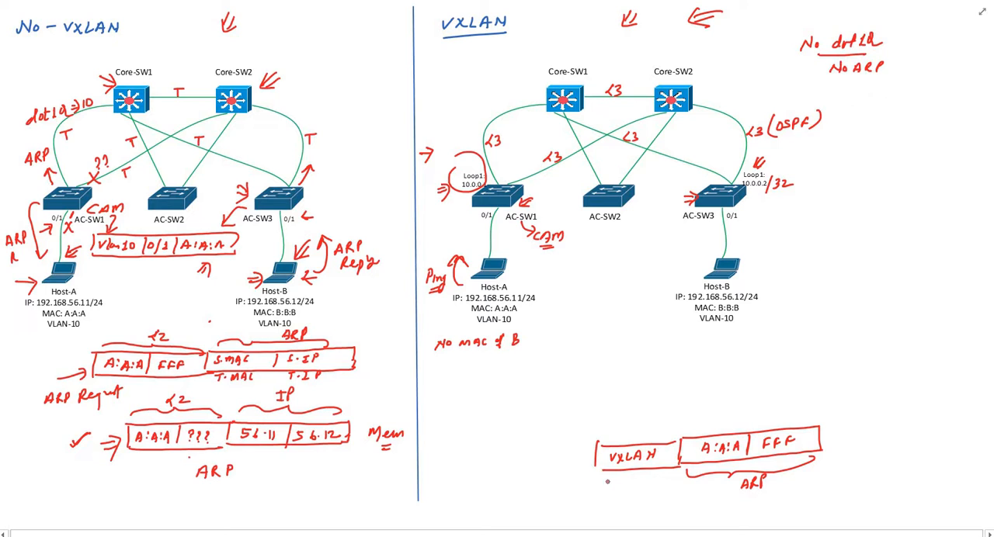
pyautogui.moveTo(593, 485); pyautogui.dragTo(613, 481)
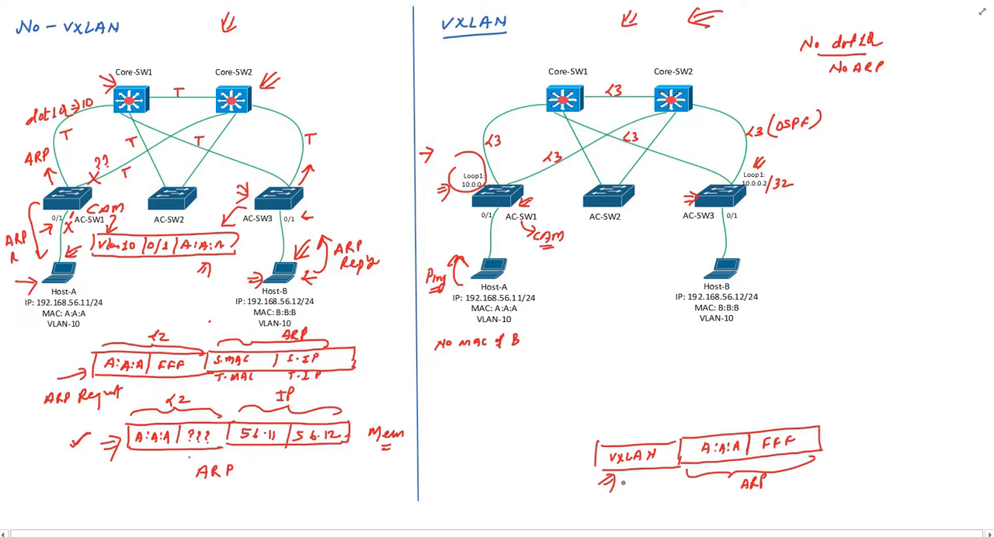
pyautogui.write('Vlan')
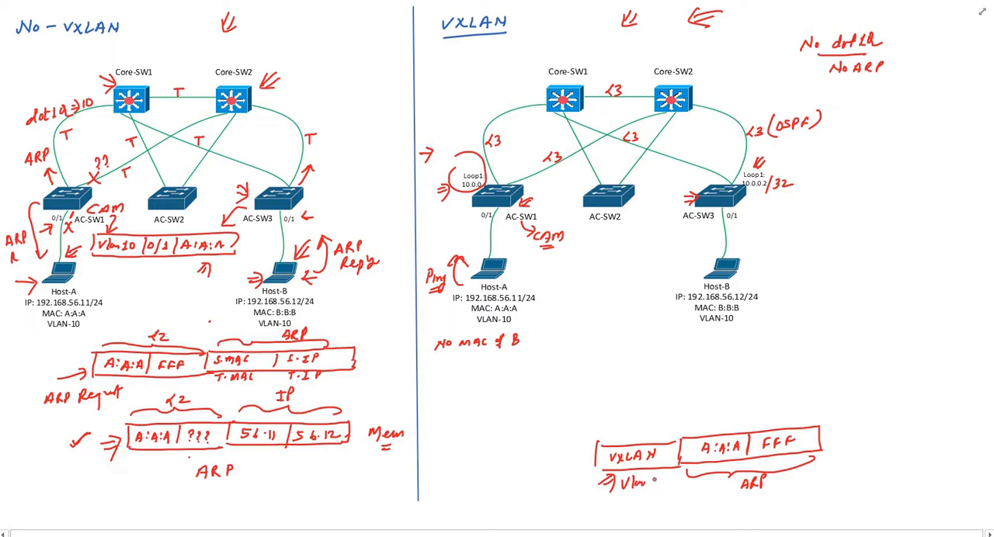
pyautogui.write('10')
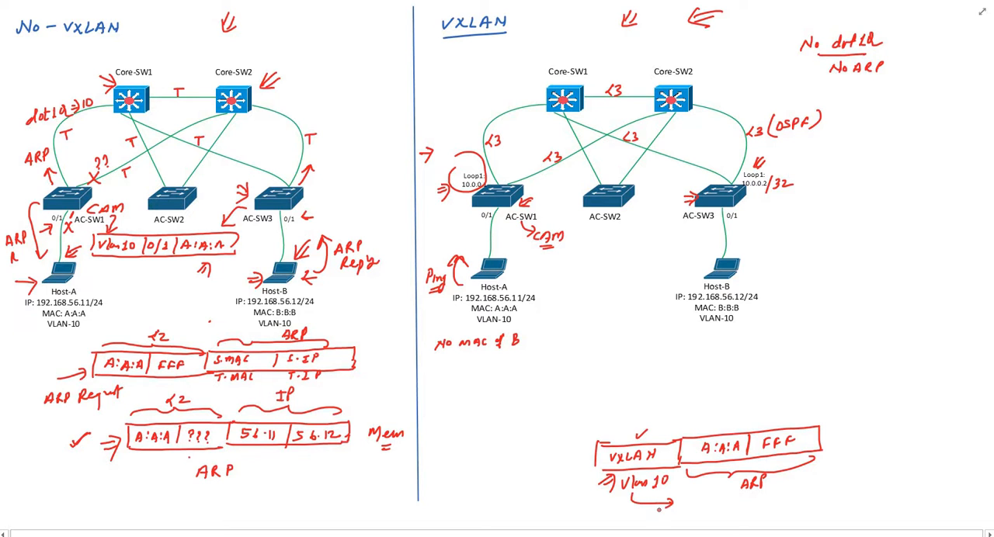
pyautogui.write('VNI')
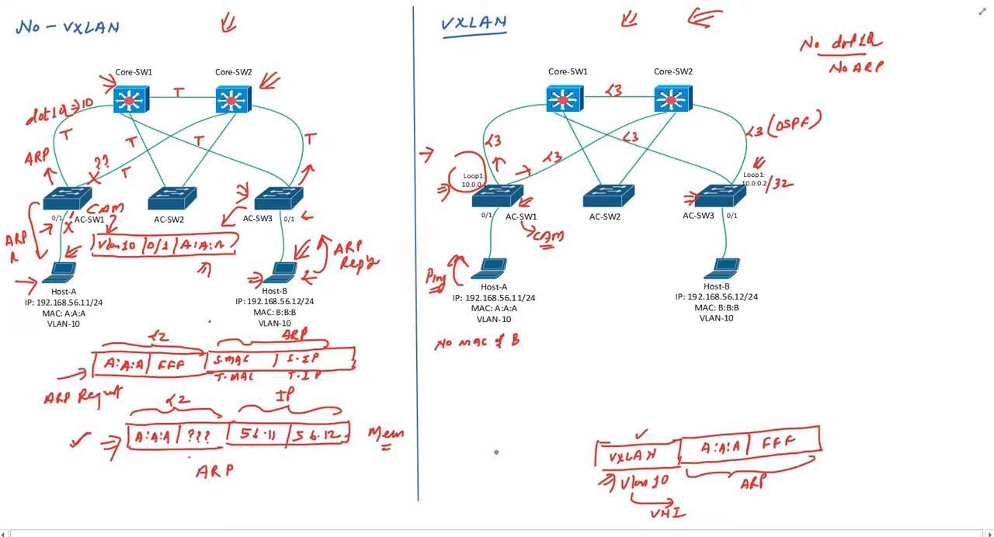
pyautogui.moveTo(469, 444); pyautogui.dragTo(574, 444)
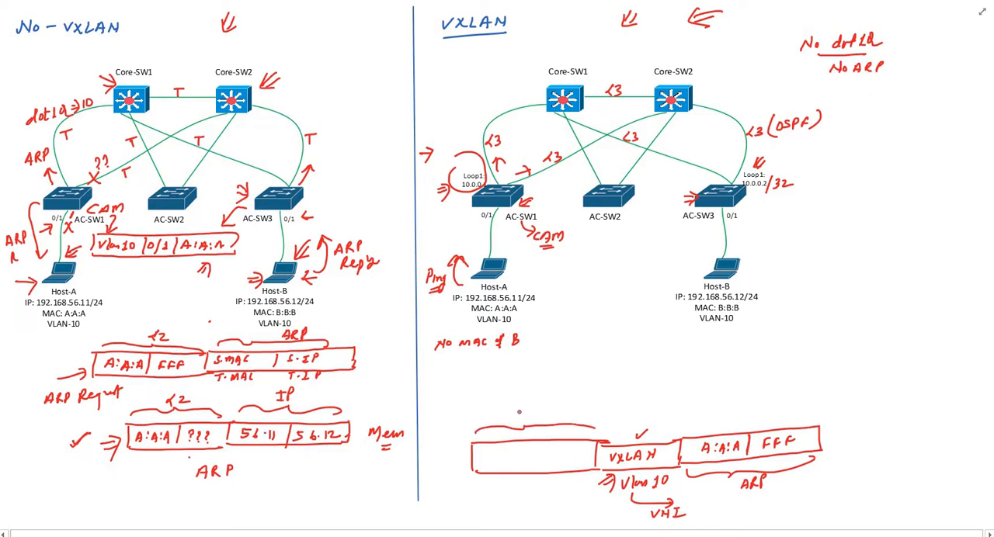
# Step: Add an outer IP header with source 10.0.0.1 and an unknown ??? destination
pyautogui.write('IP')
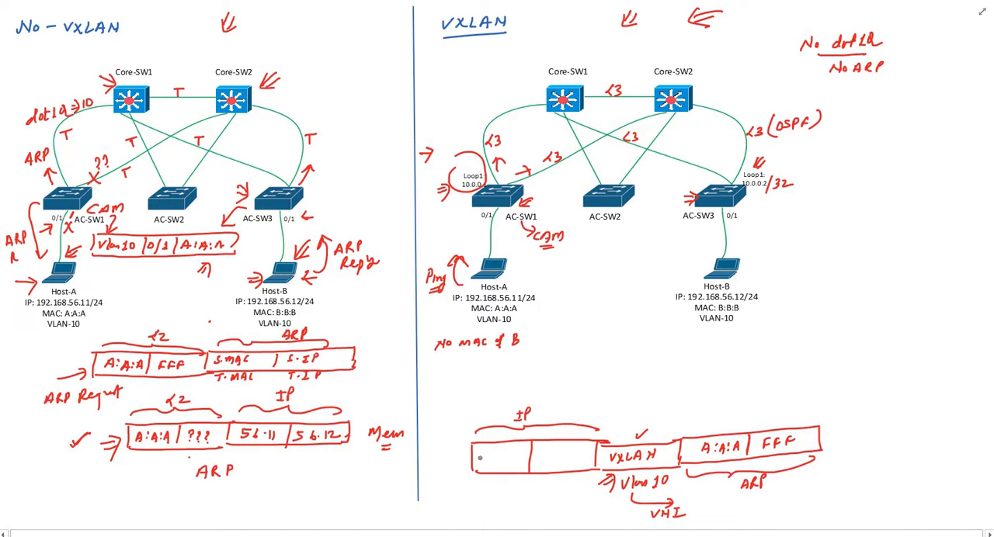
pyautogui.write('10.0.0.1')
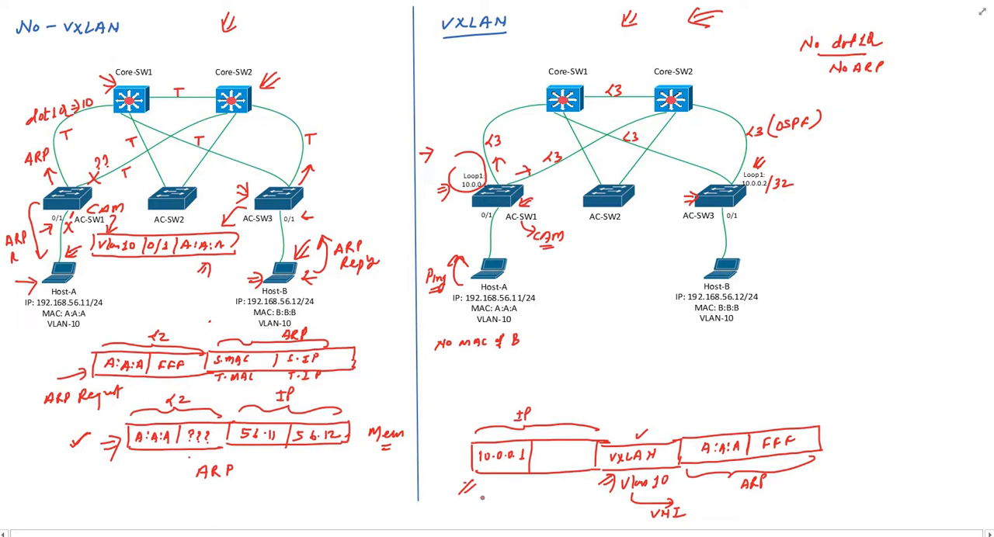
pyautogui.moveTo(463, 493); pyautogui.dragTo(485, 484)
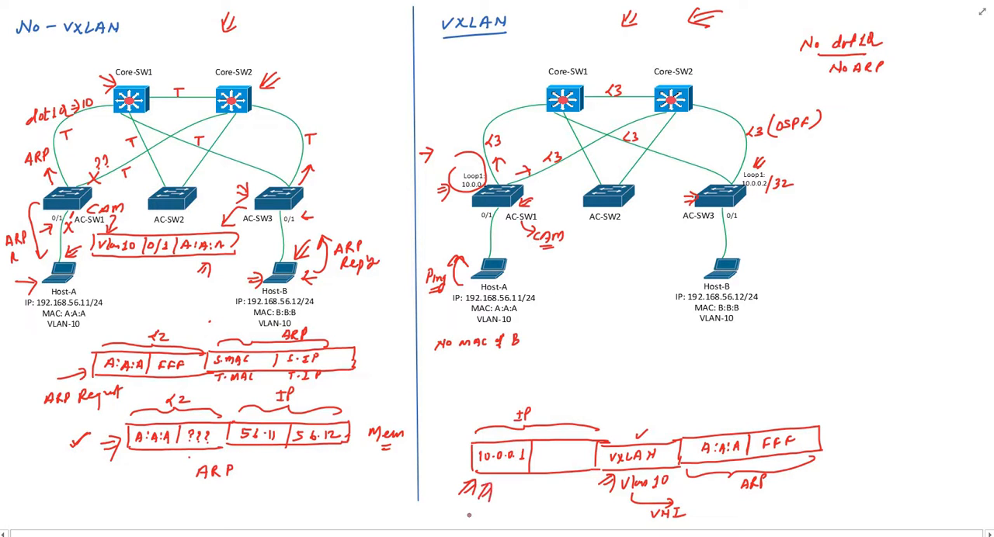
pyautogui.moveTo(534, 342)
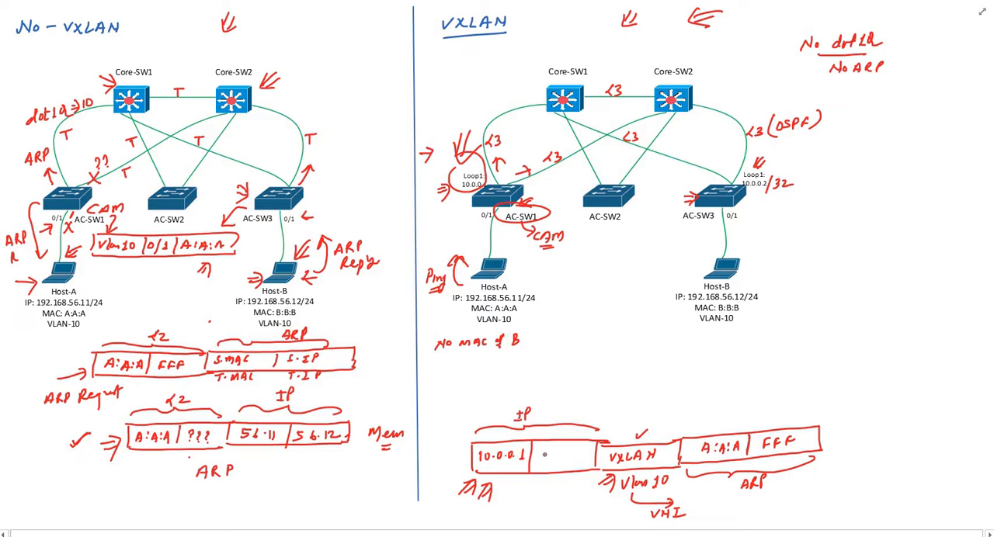
pyautogui.write('?')
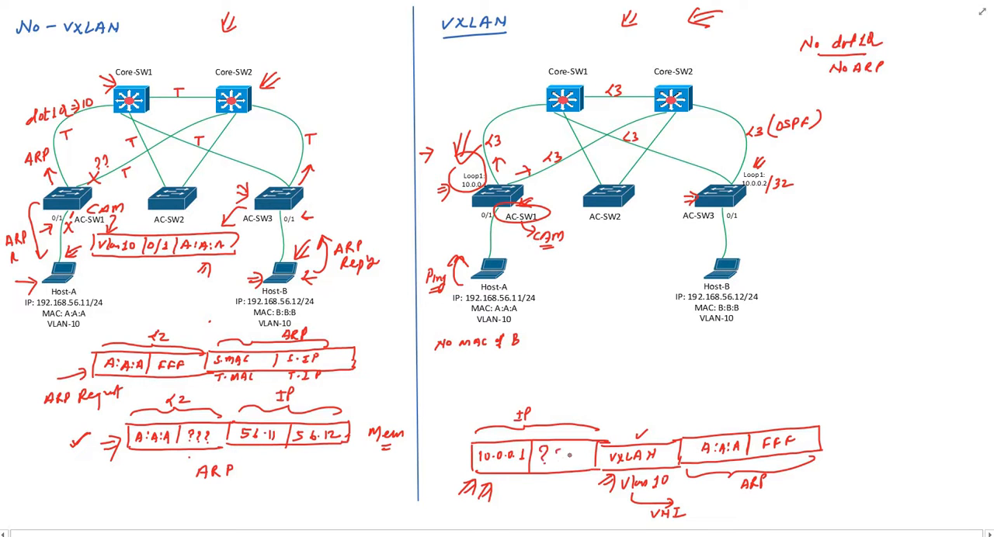
pyautogui.write('???')
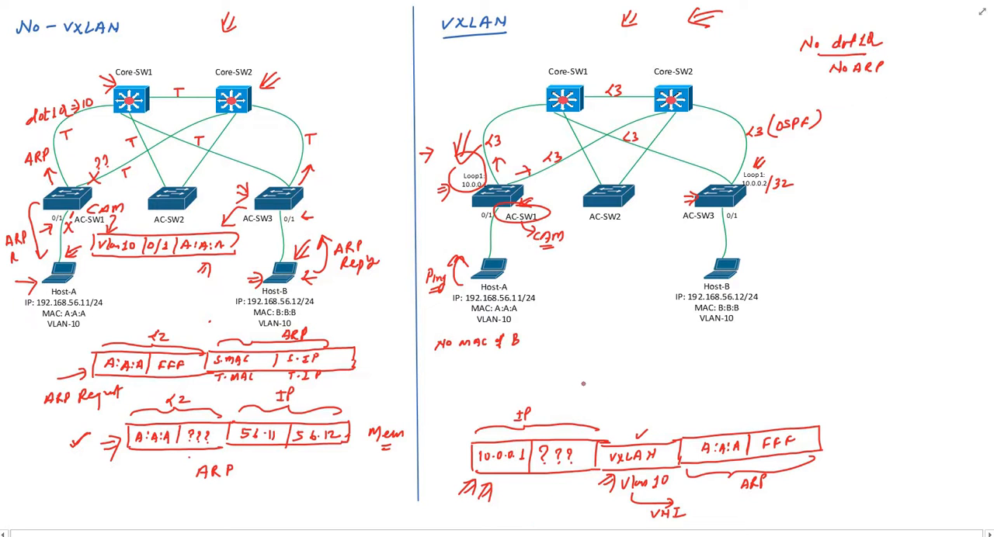
pyautogui.moveTo(677, 281)
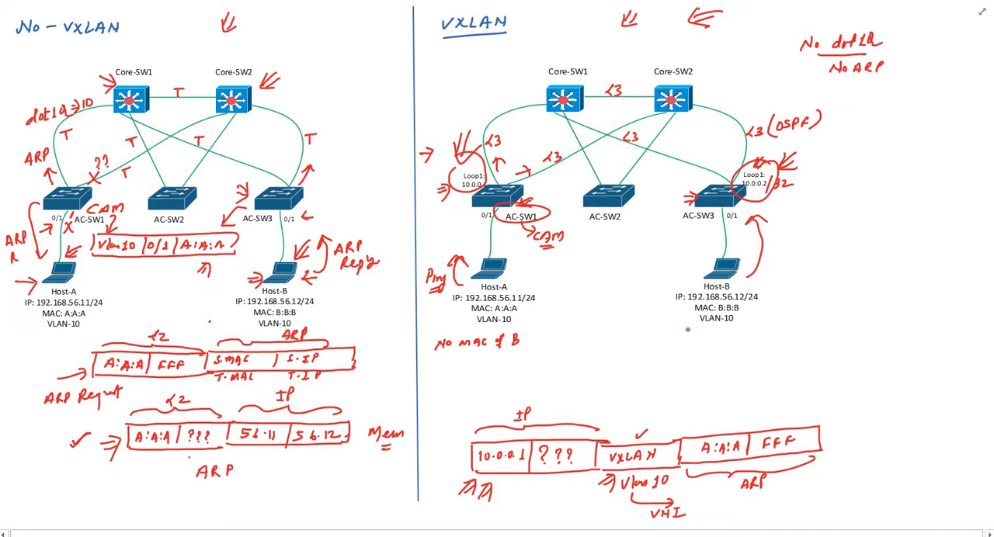
# Step: Ask how SW1 is found, circling CP and citing SDA → LISP CP
pyautogui.write('SW1')
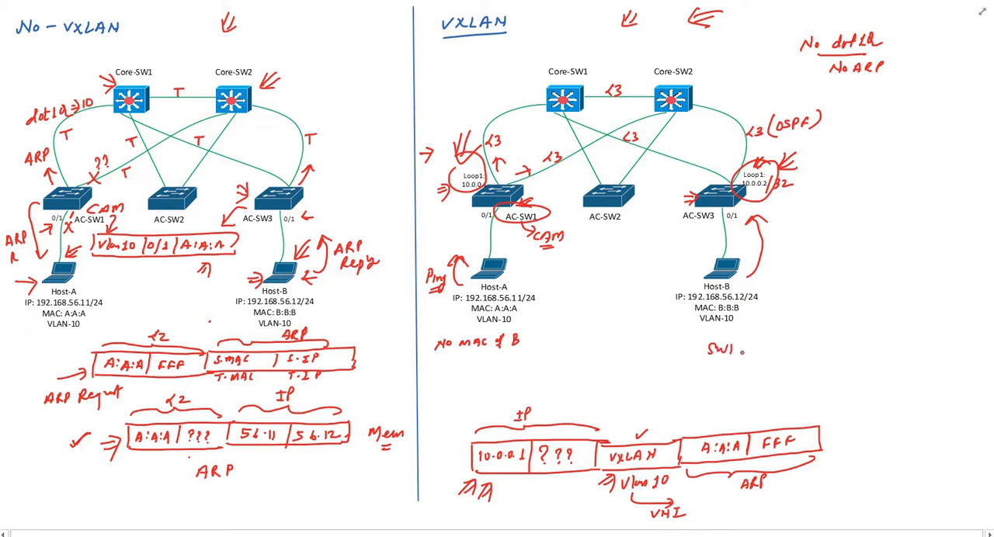
pyautogui.write('???')
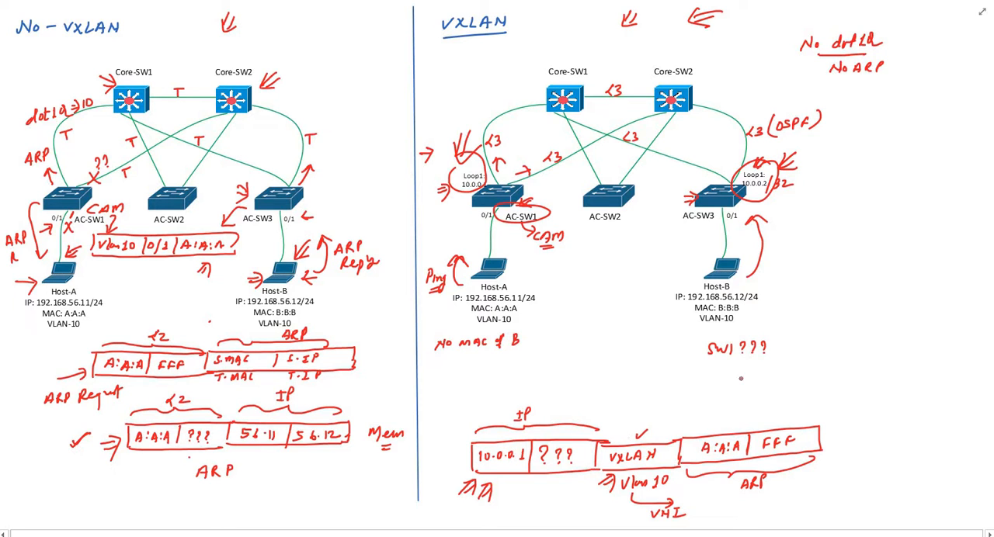
pyautogui.write('CP')
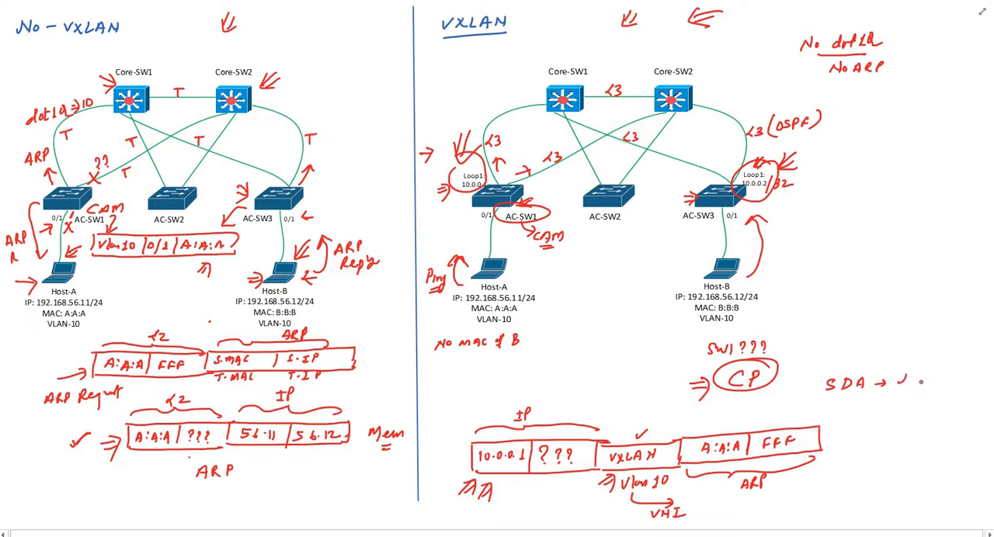
pyautogui.write('ISP')
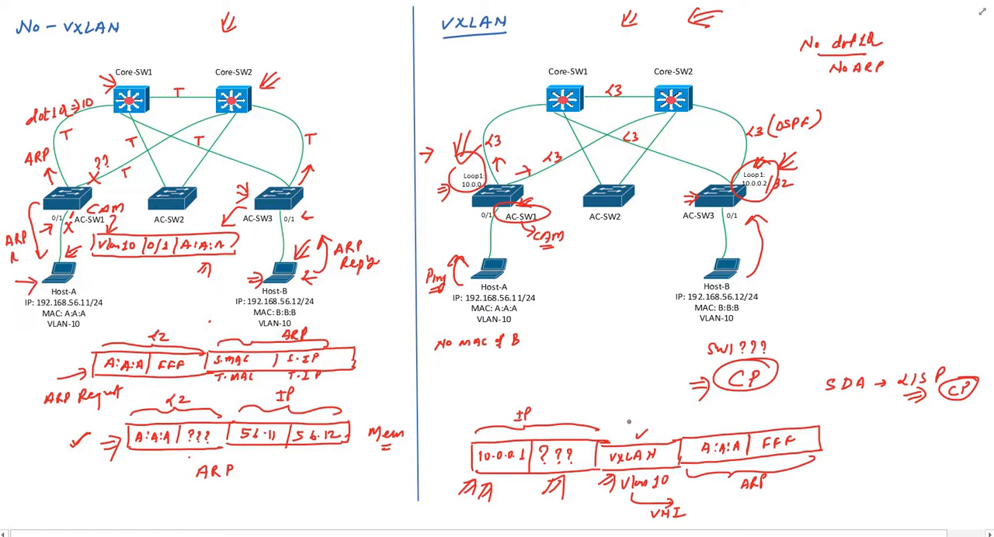
pyautogui.moveTo(857, 427)
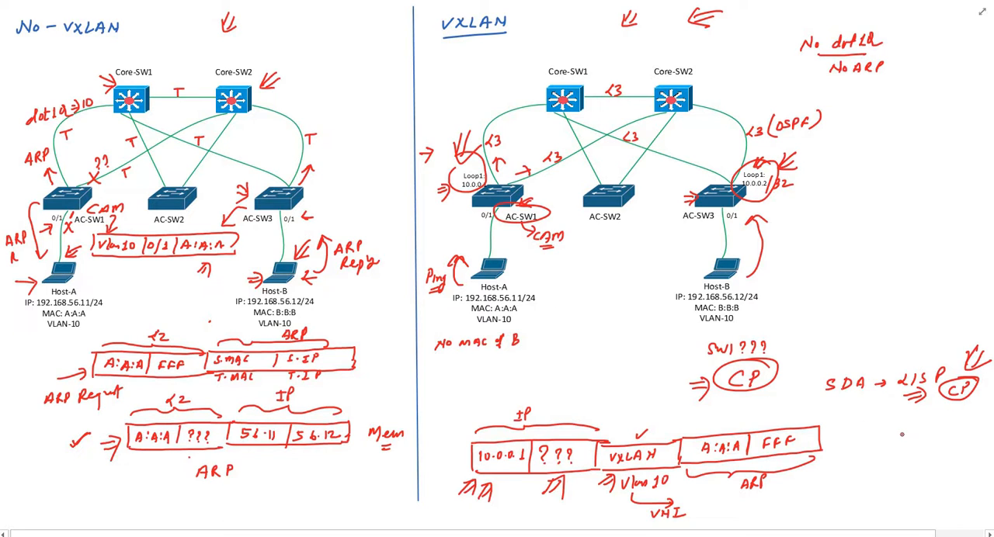
# Step: Add the RFC any-CP note and the open question VXLAN CP??
pyautogui.write('RF')
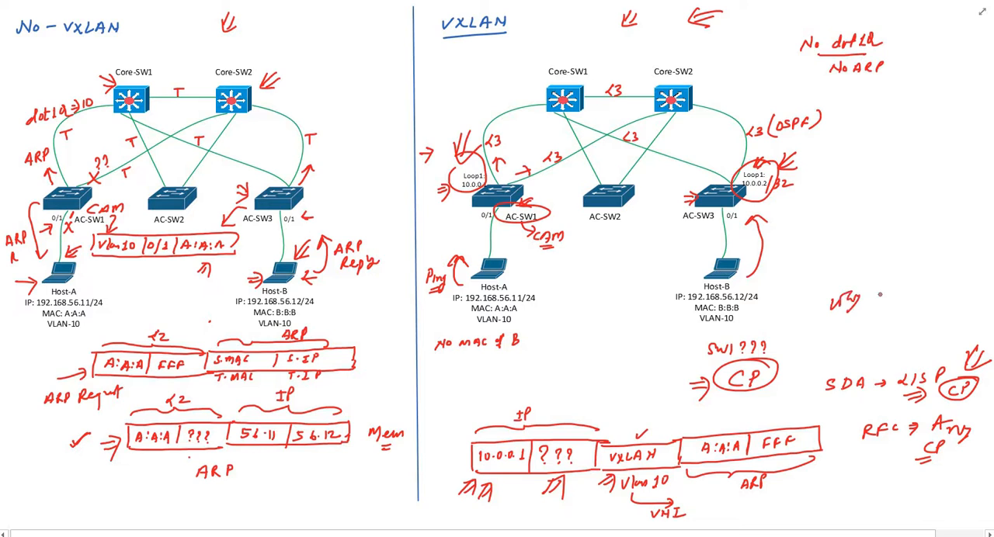
pyautogui.write('CP??')
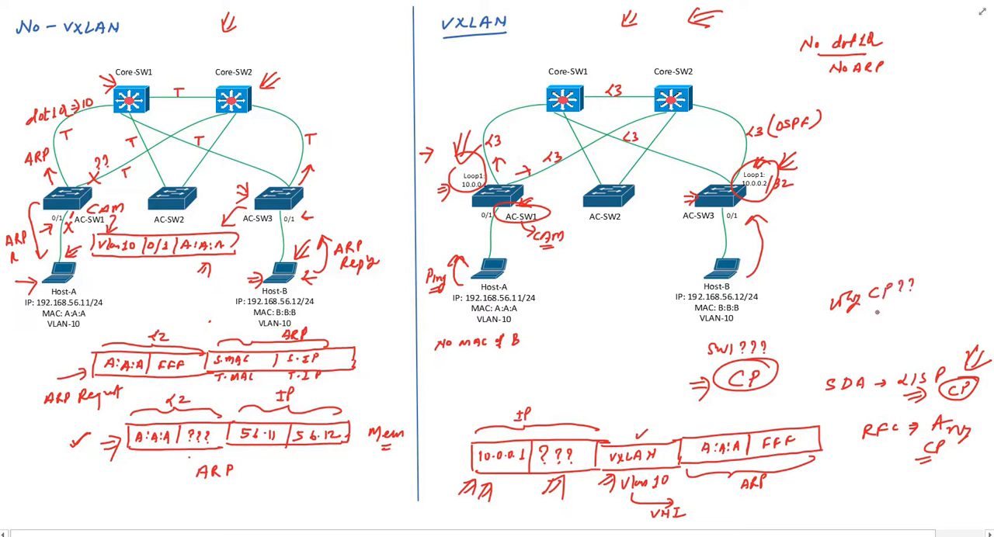